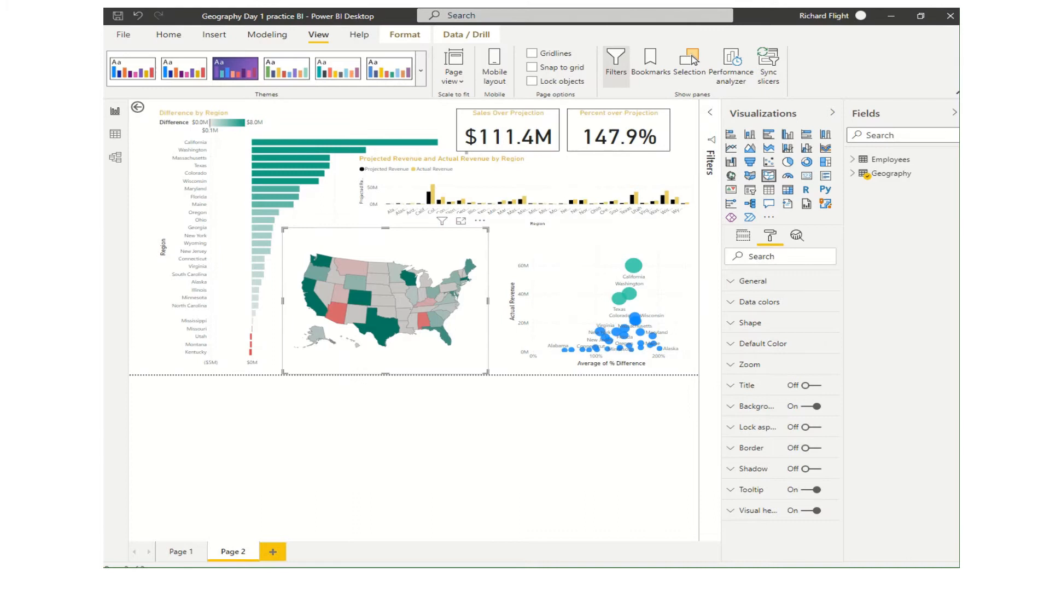
mouse_move(581, 438)
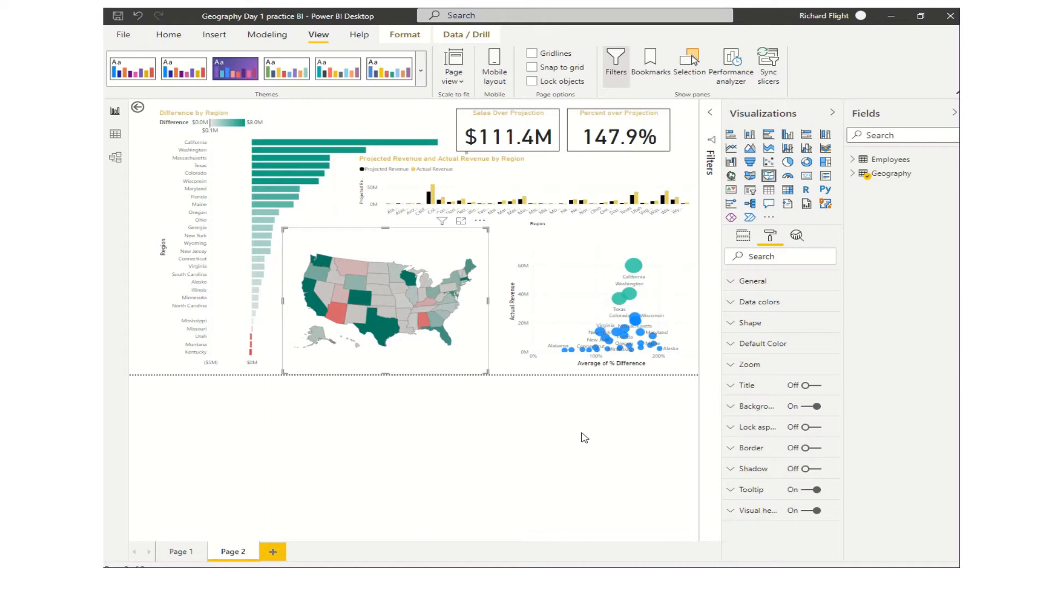
mouse_move(793, 298)
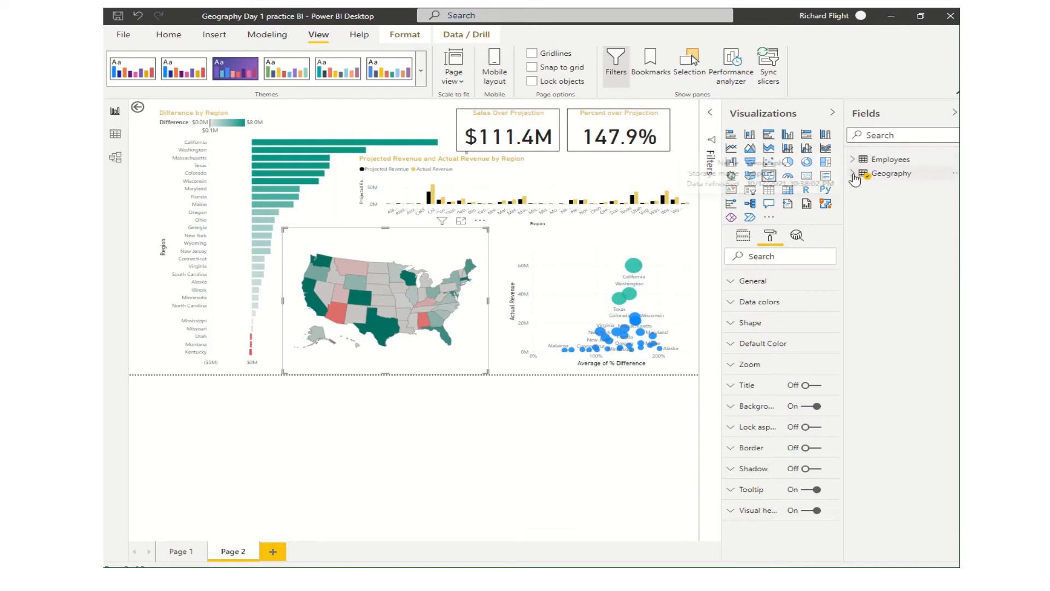
mouse_move(557, 182)
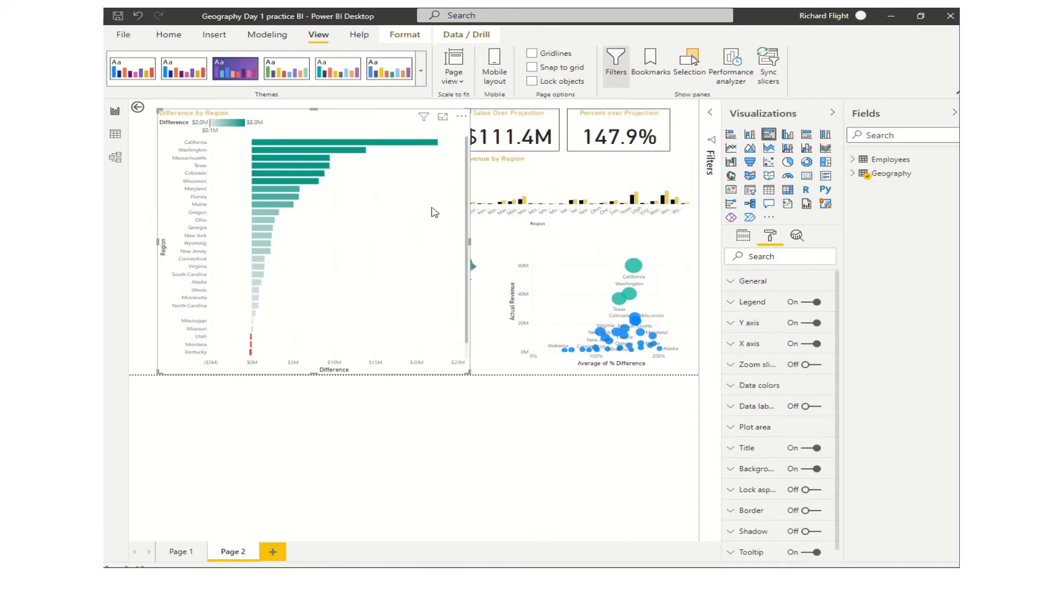
mouse_move(372, 186)
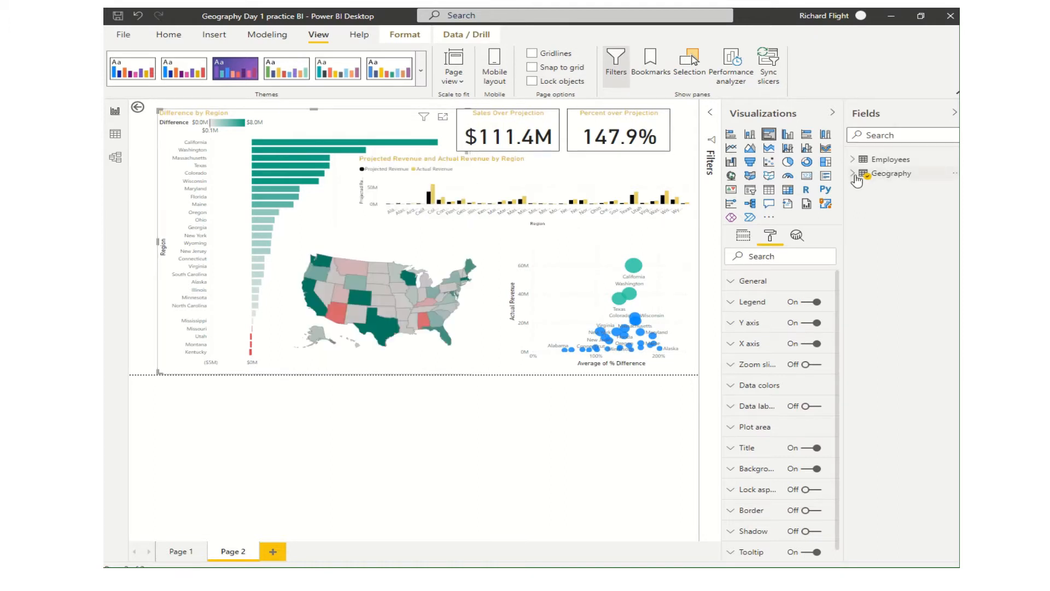
Expand the Geography table to show its Difference and Region fields.
left_click(856, 173)
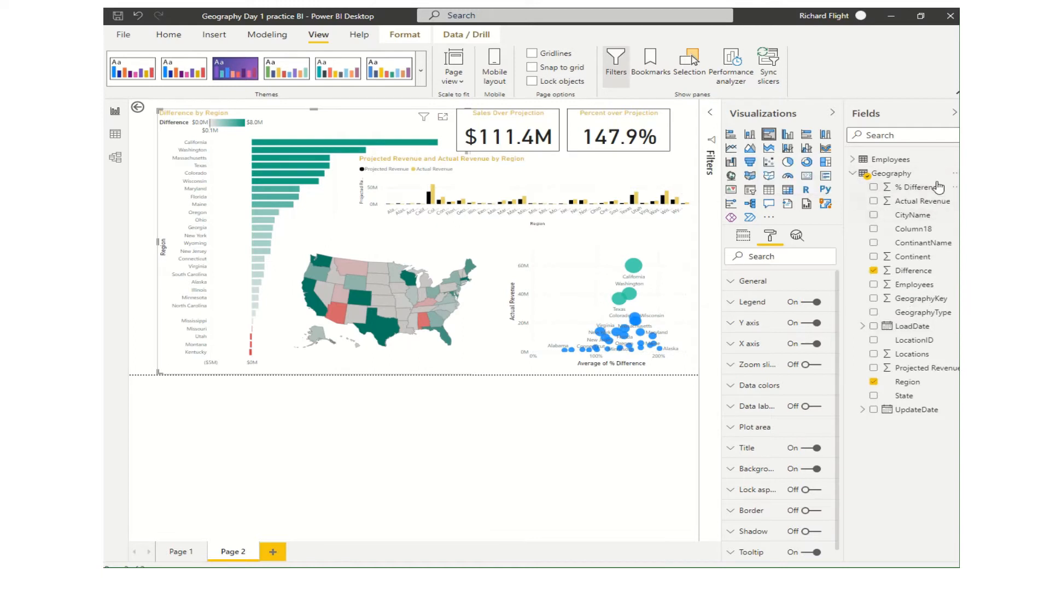
mouse_move(913, 239)
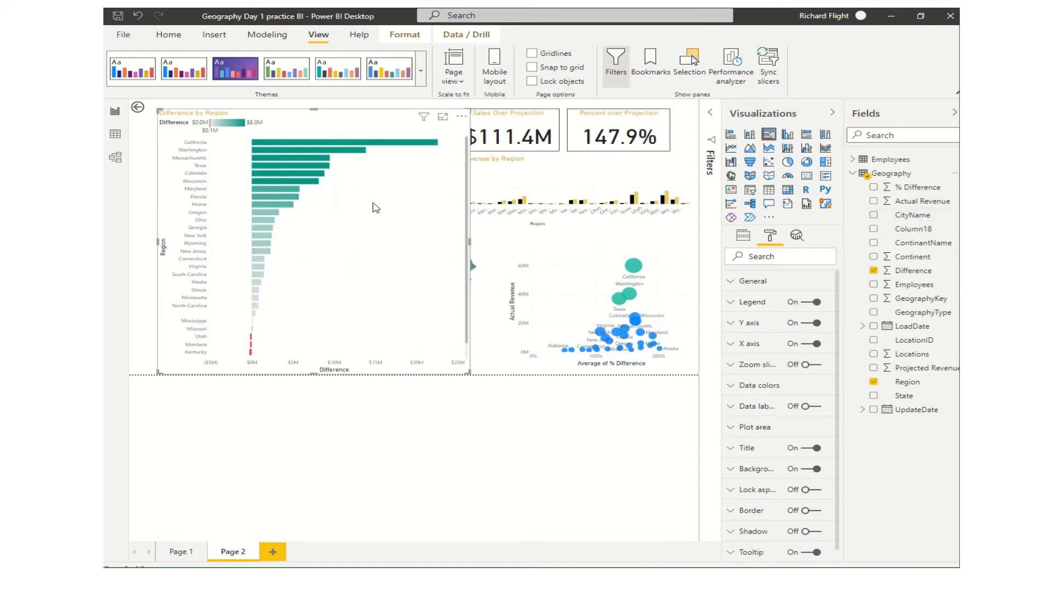
mouse_move(383, 201)
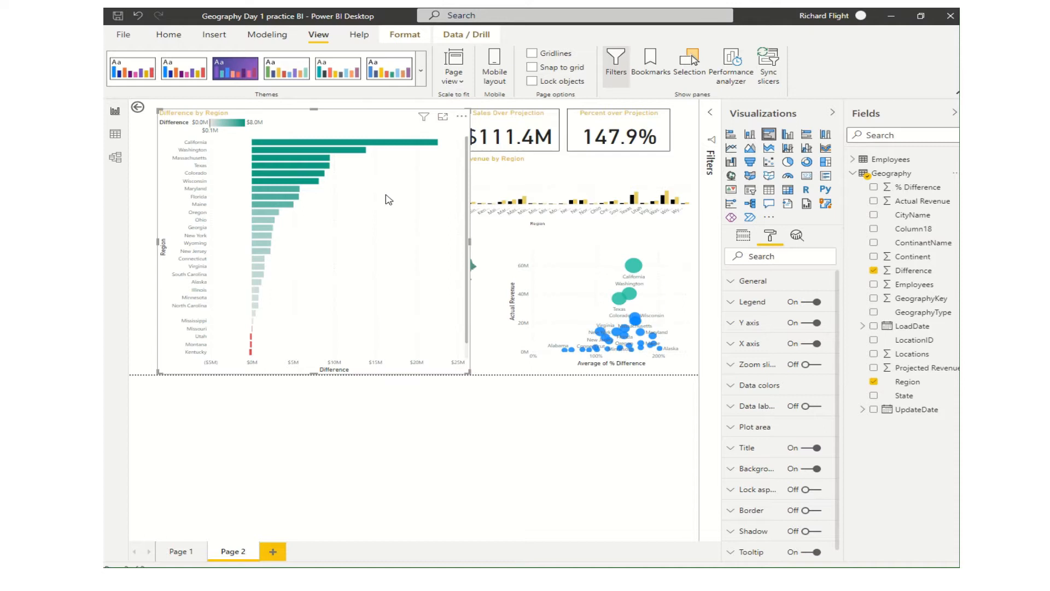
mouse_move(280, 281)
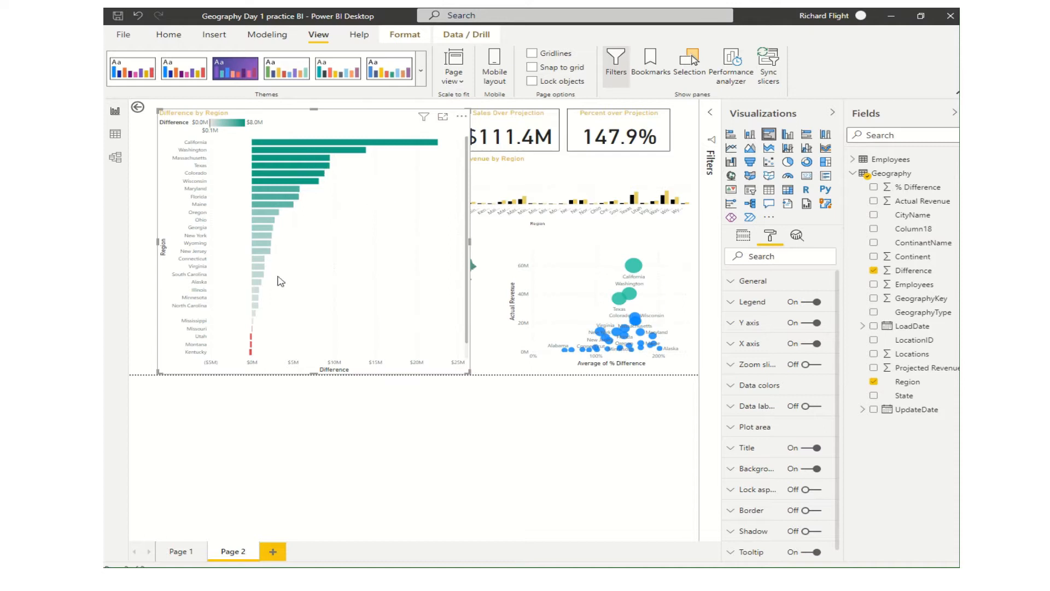
mouse_move(442, 256)
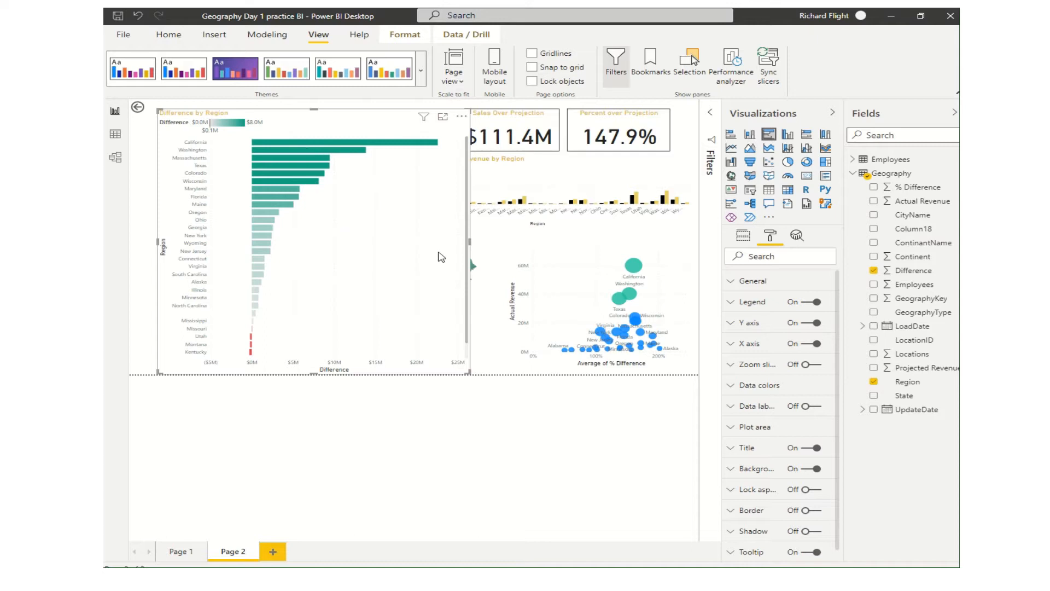
mouse_move(436, 247)
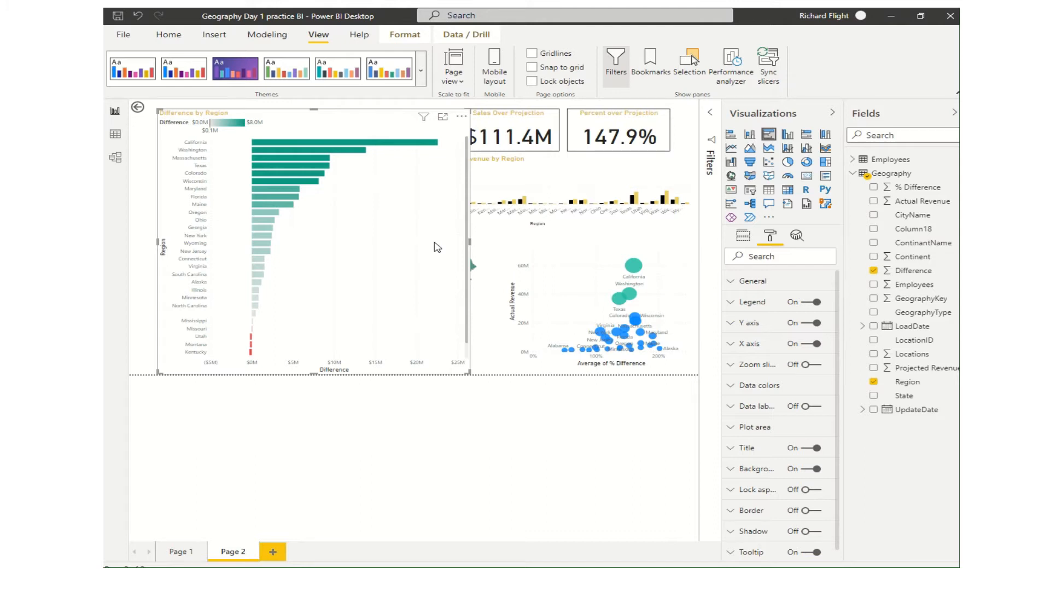
mouse_move(181, 125)
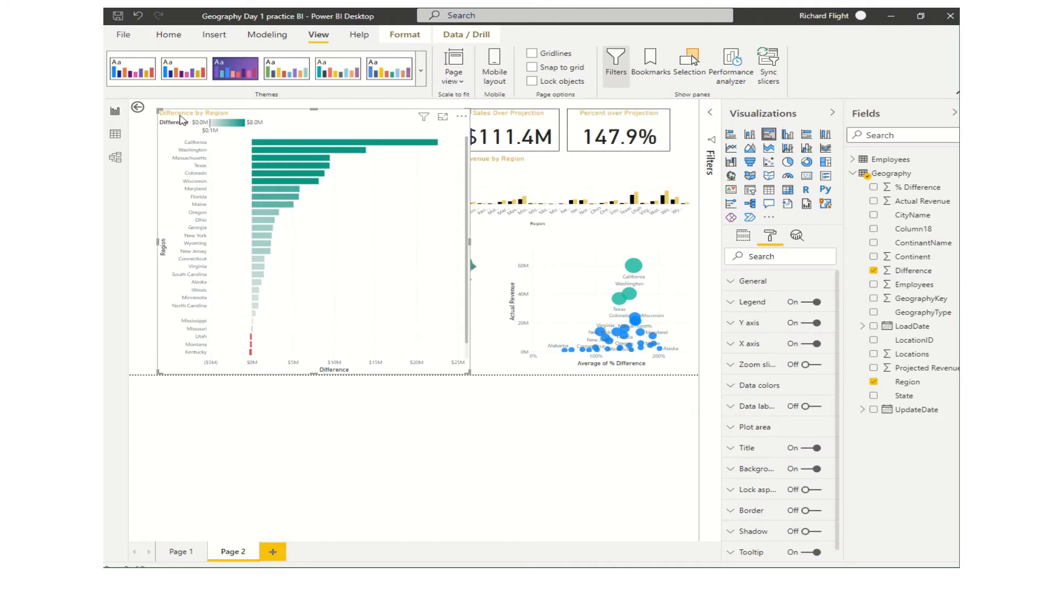
mouse_move(368, 168)
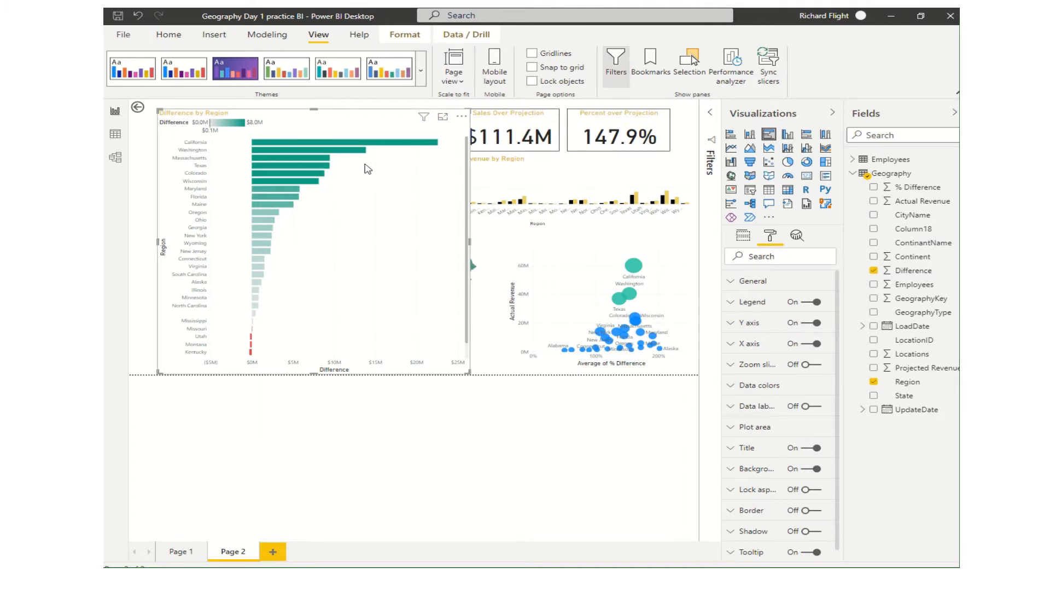
mouse_move(331, 149)
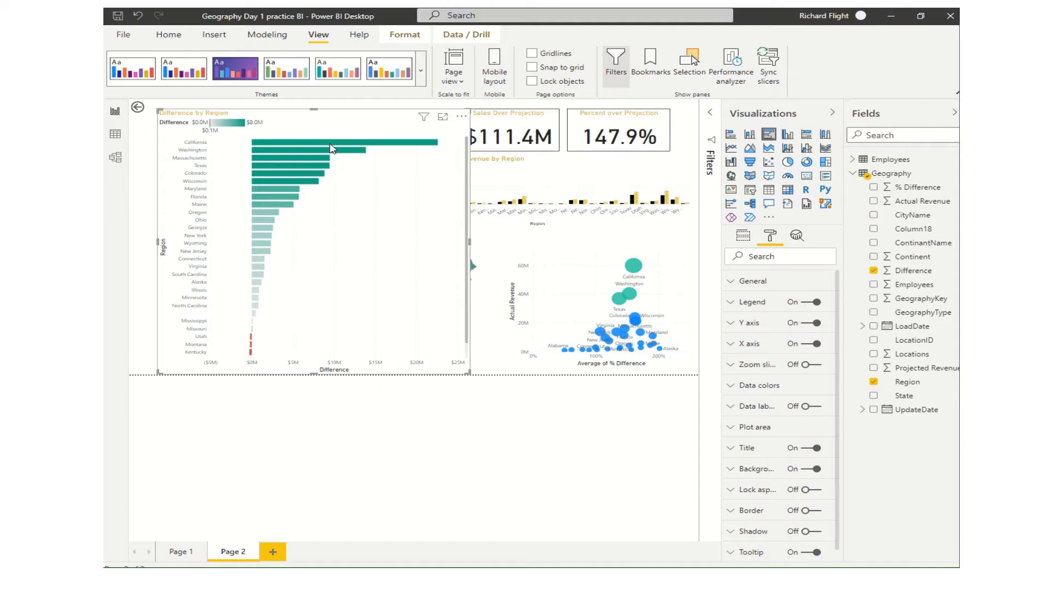
mouse_move(333, 146)
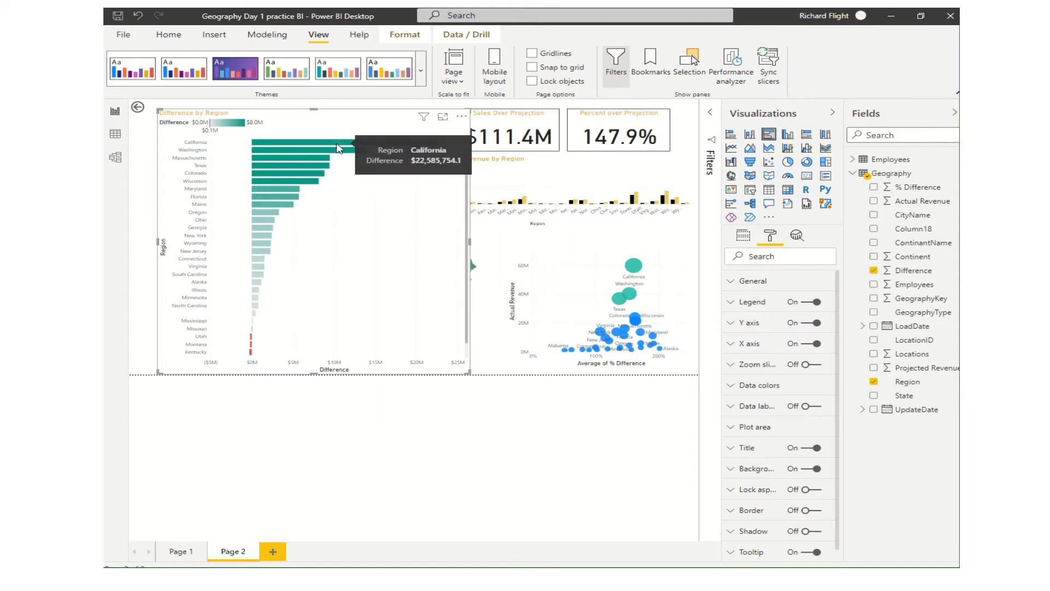
mouse_move(267, 281)
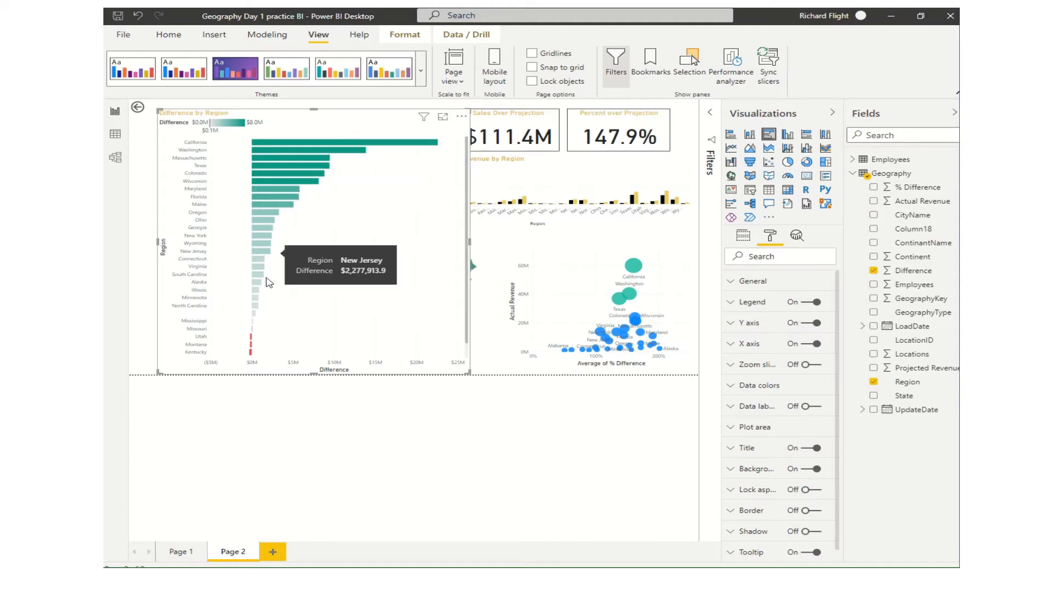
mouse_move(267, 303)
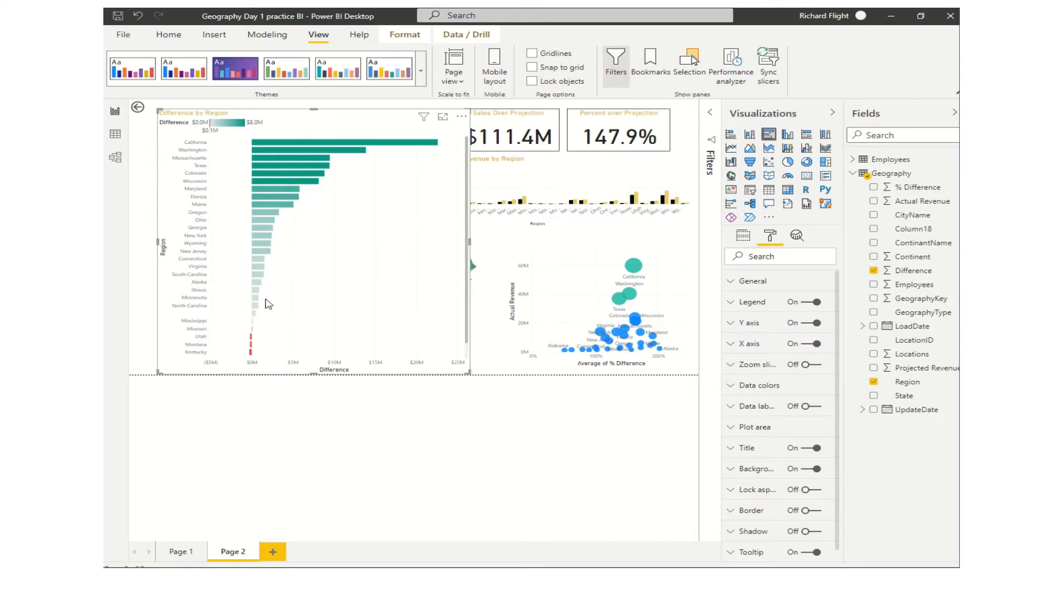
mouse_move(271, 344)
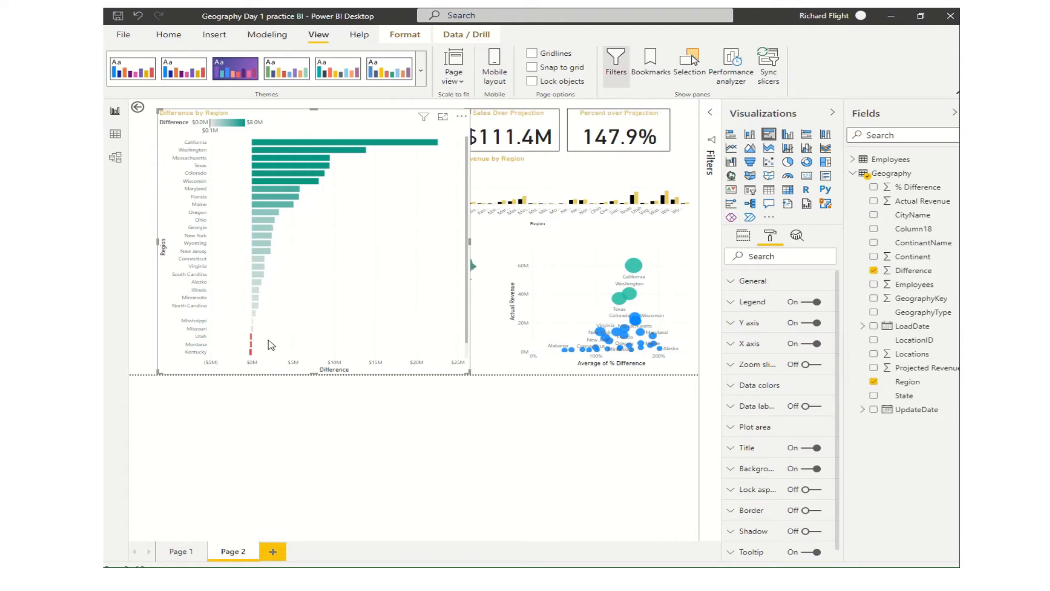
mouse_move(319, 262)
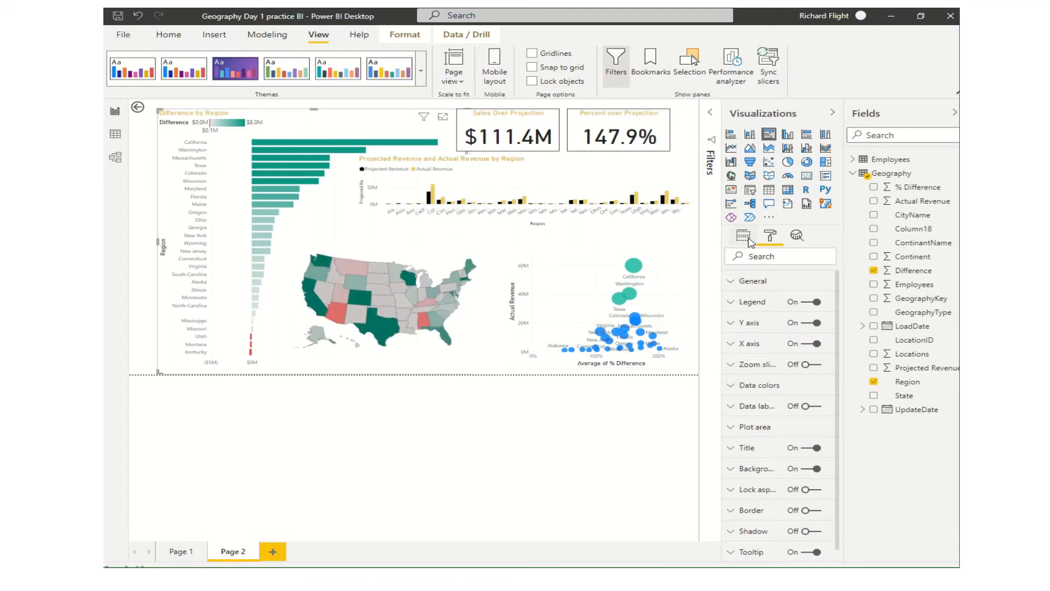
left_click(741, 235)
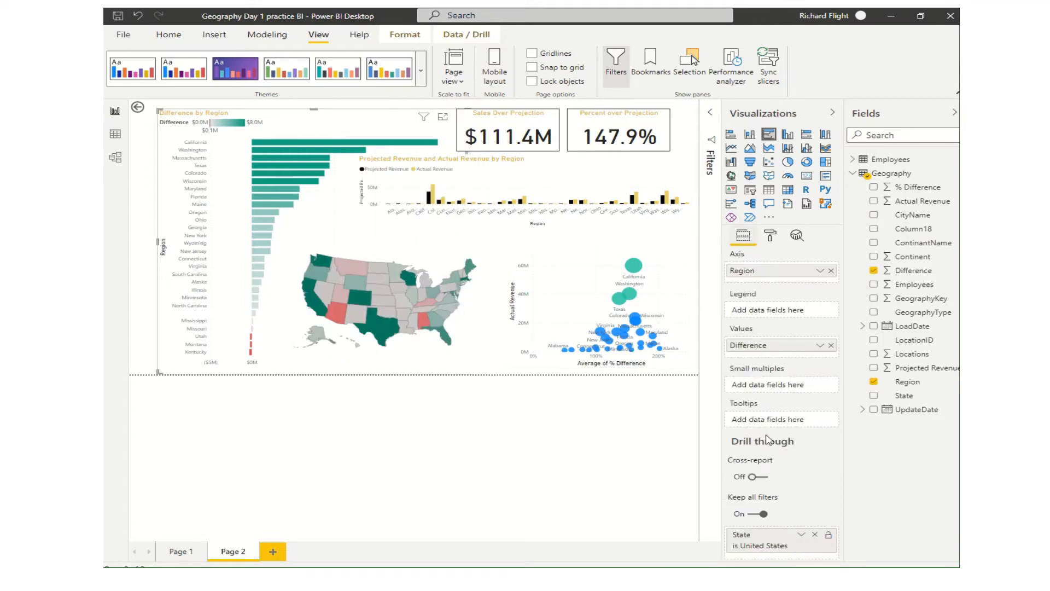
mouse_move(798, 374)
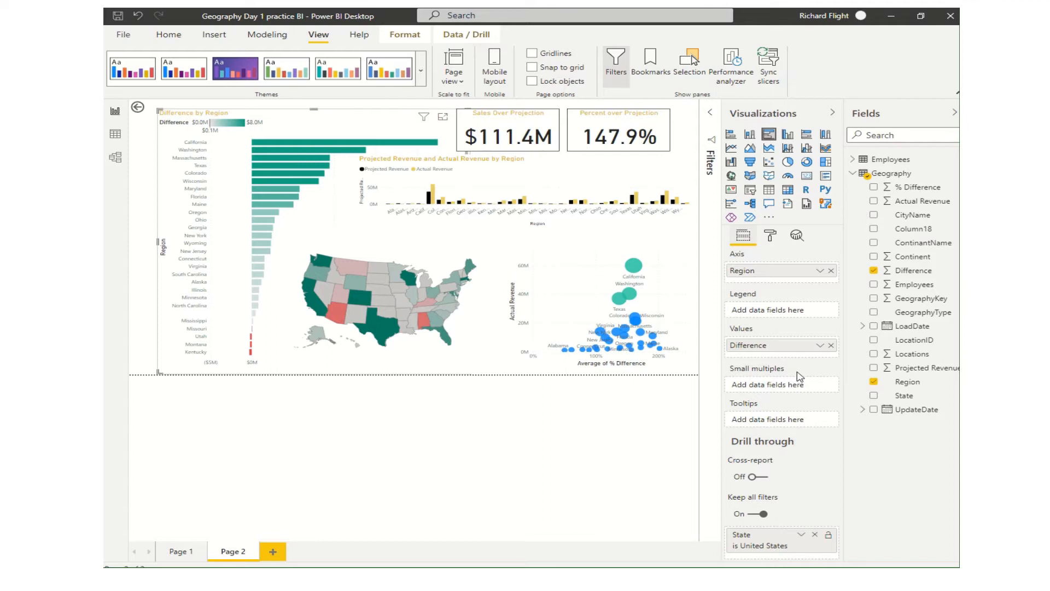
mouse_move(792, 381)
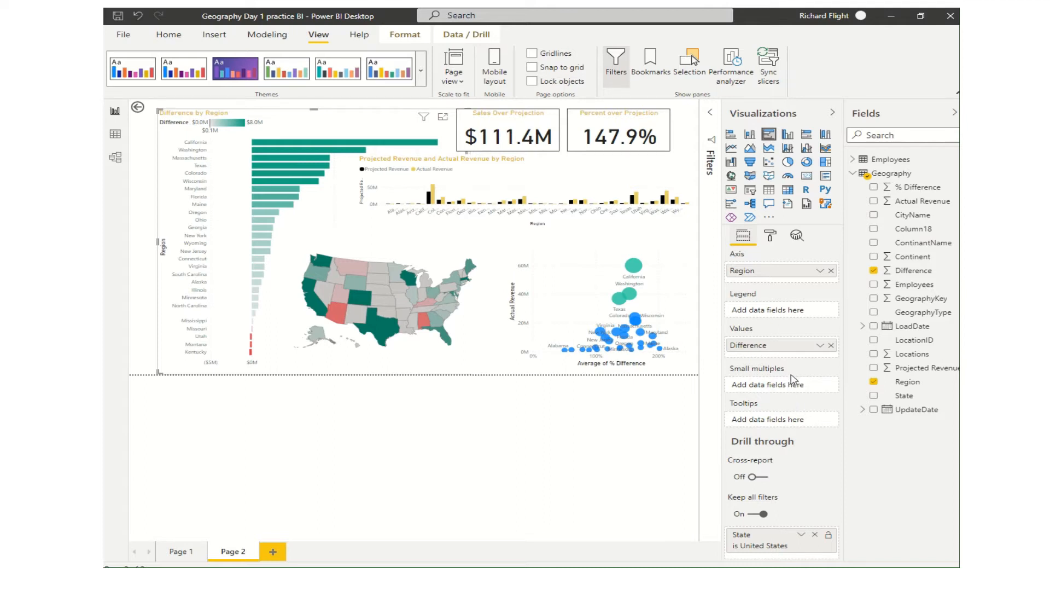
mouse_move(793, 398)
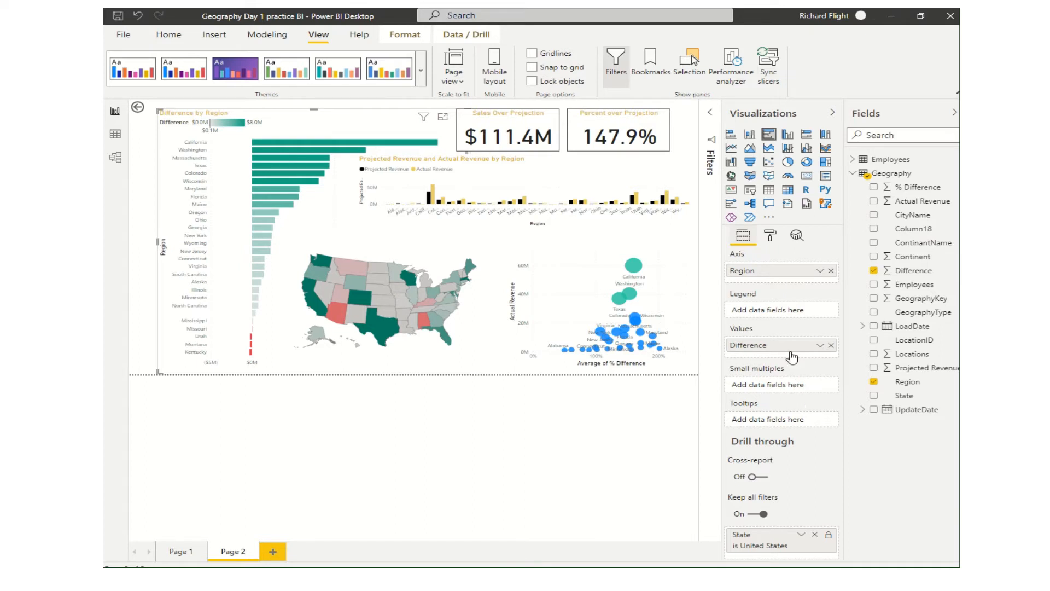
left_click(770, 235)
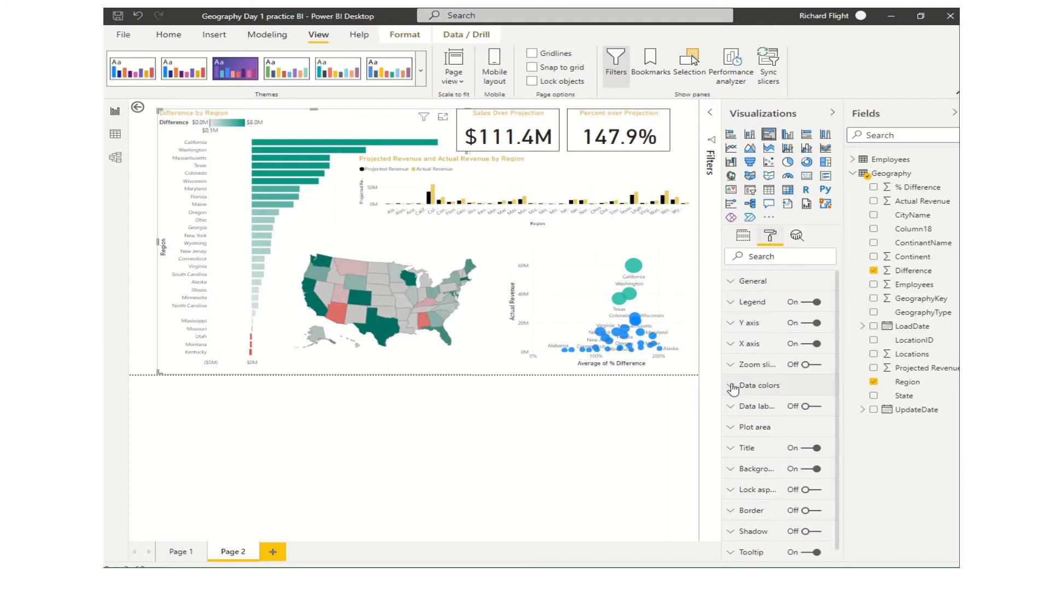
Expand Data colors and check the bars' single teal Default color in the colour picker.
left_click(757, 385)
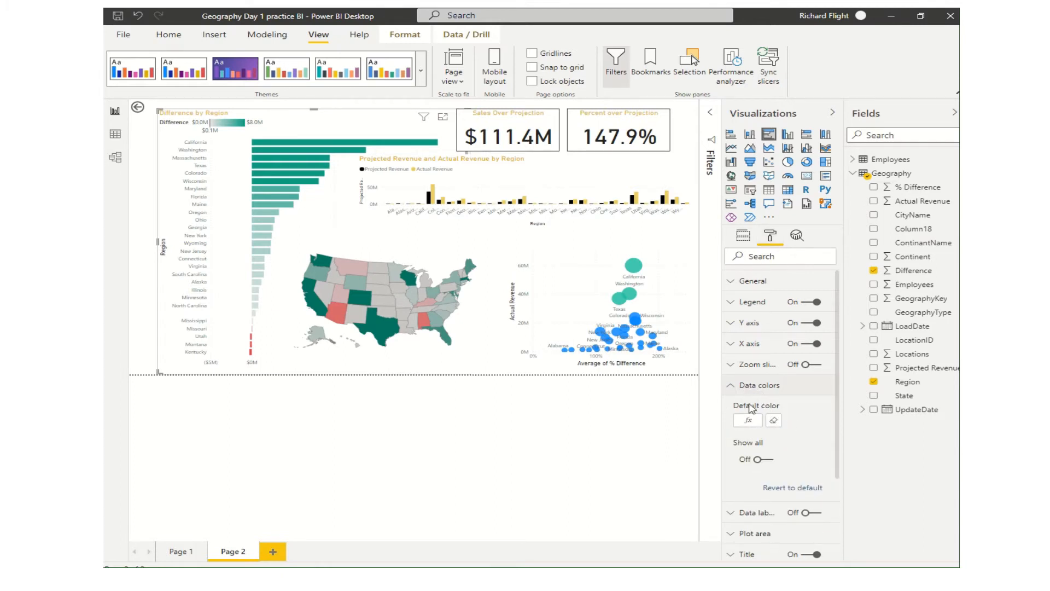
mouse_move(774, 422)
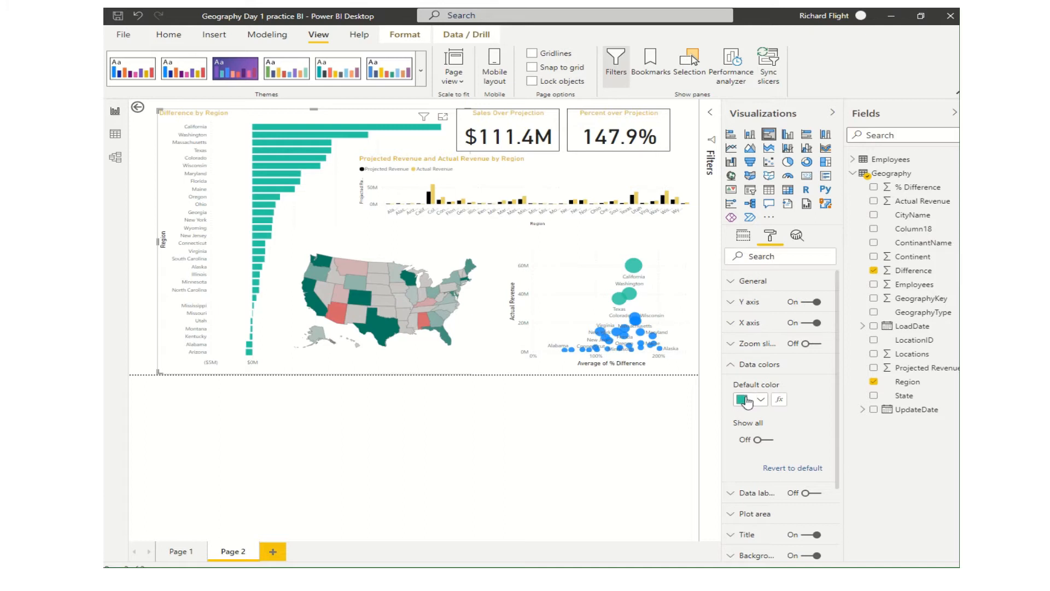
left_click(762, 399)
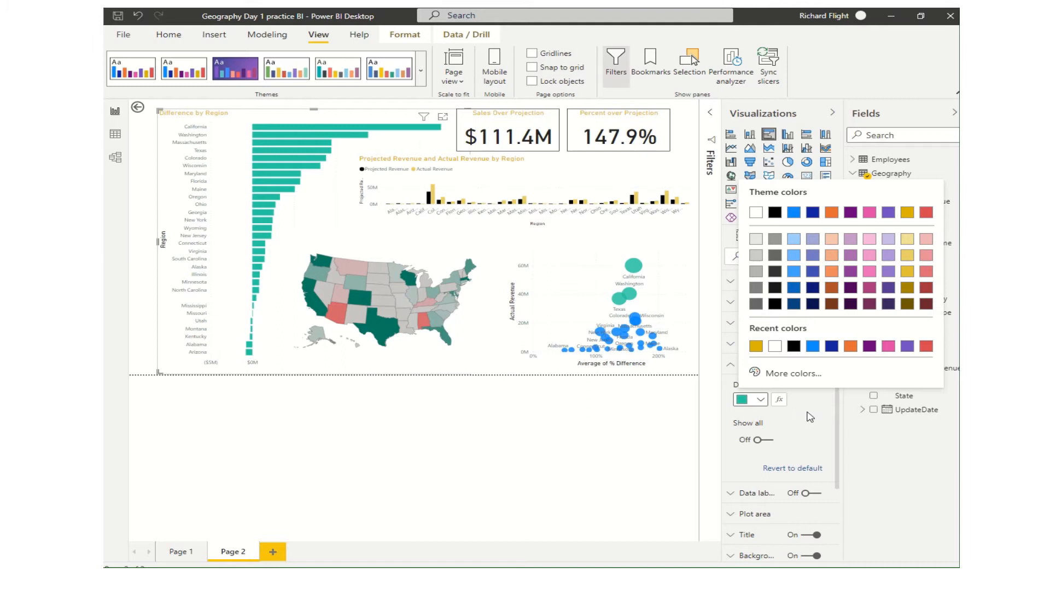
left_click(751, 400)
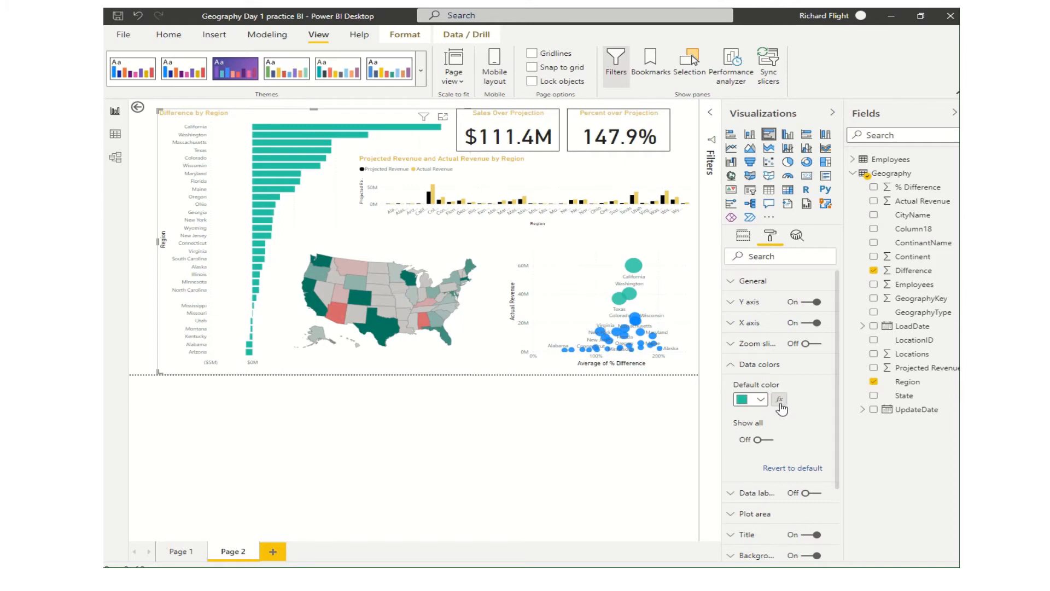
mouse_move(783, 402)
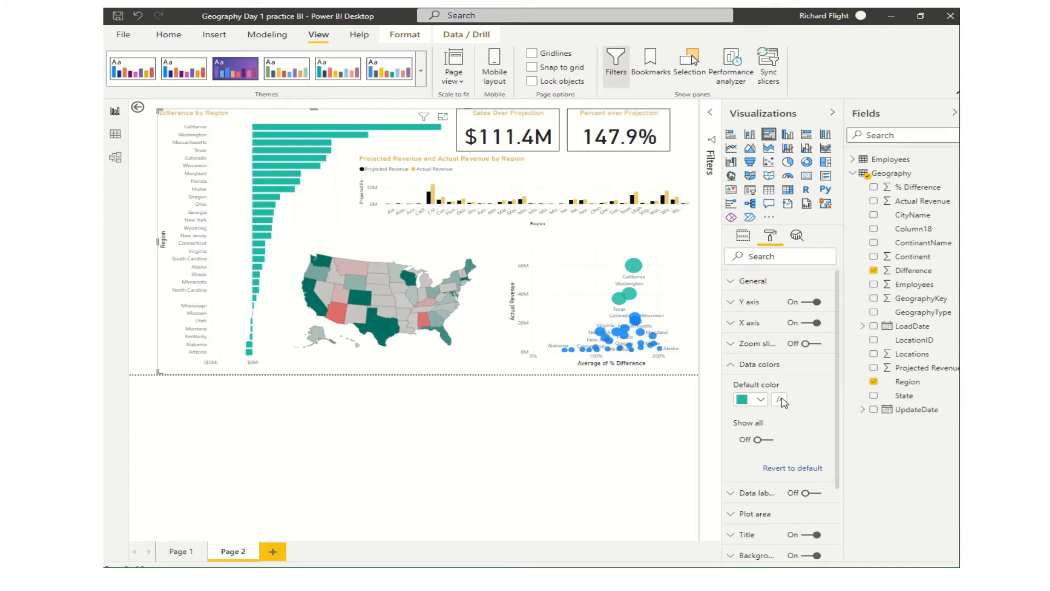
In the bars' conditional colour formatting, tick Diverging to add a Center colour.
left_click(779, 398)
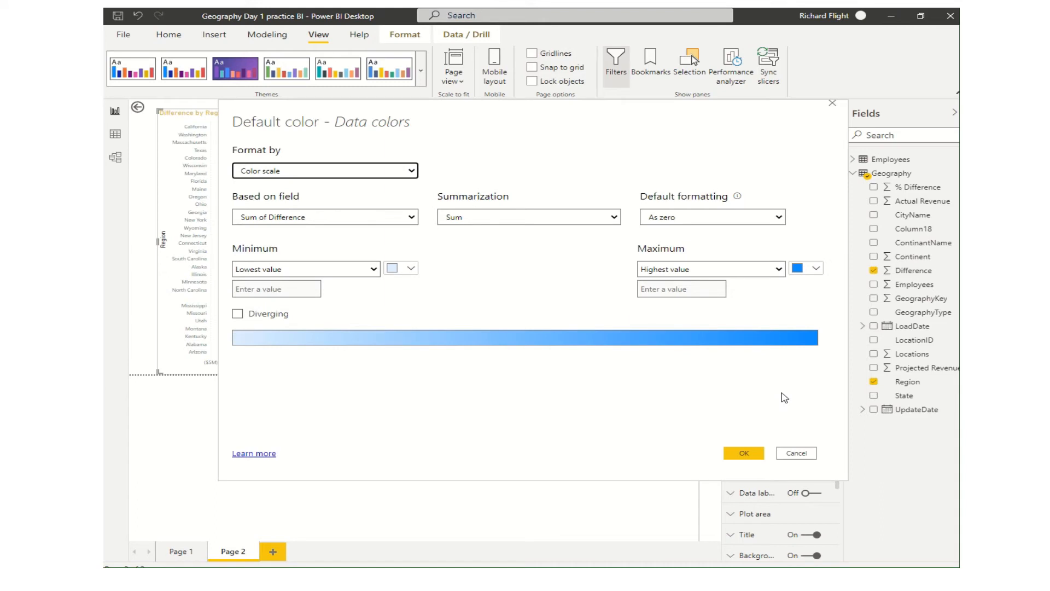
mouse_move(608, 382)
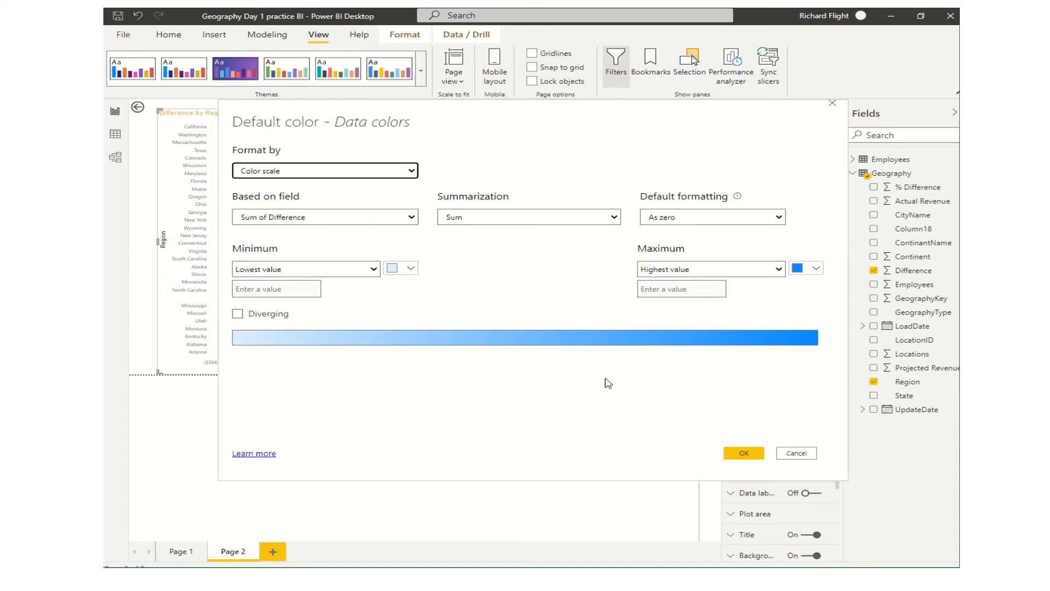
mouse_move(410, 289)
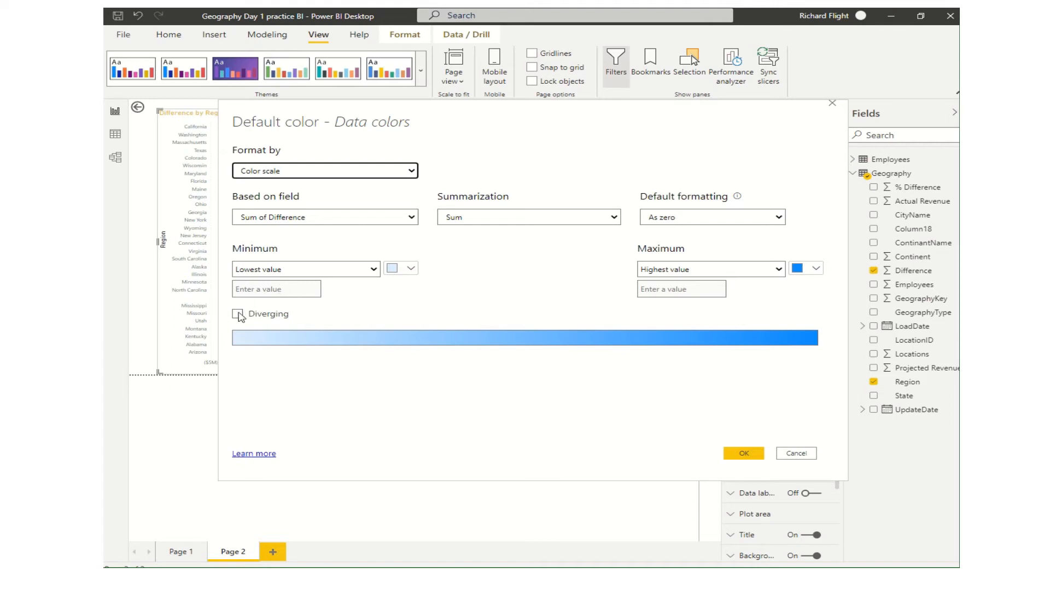
left_click(238, 314)
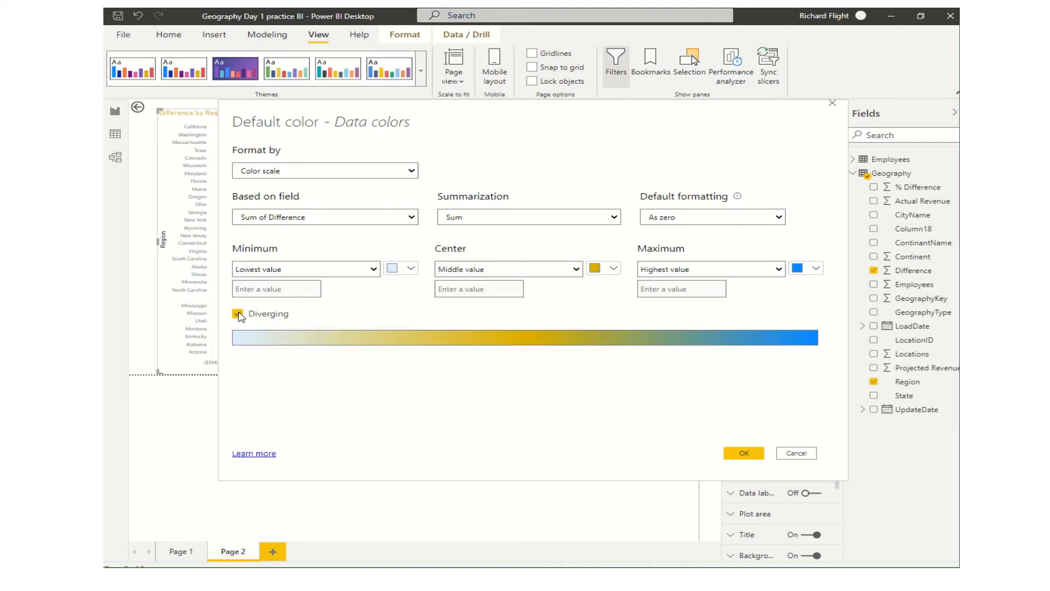
mouse_move(236, 315)
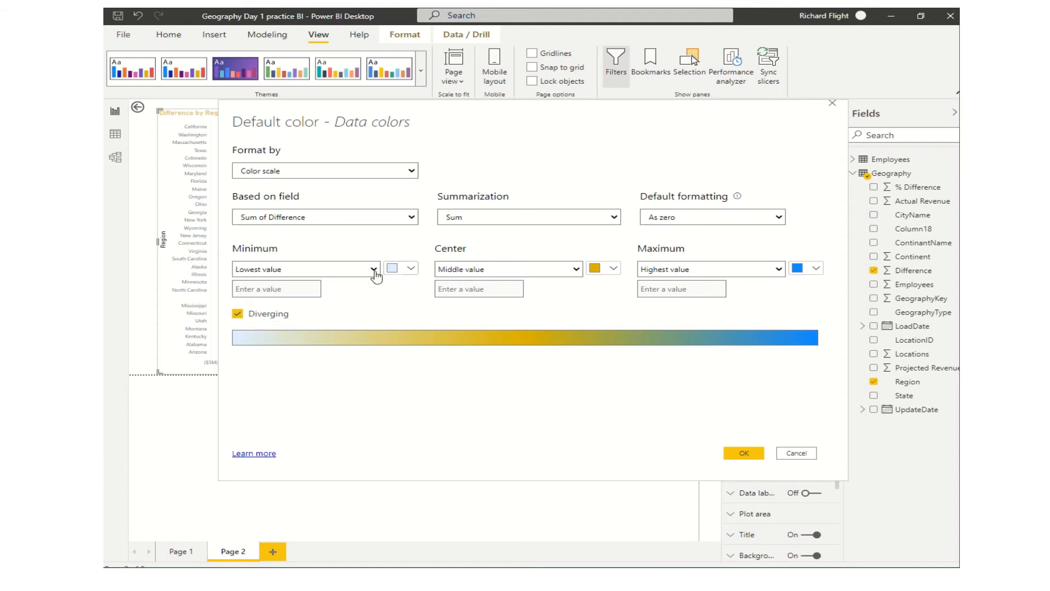
mouse_move(466, 265)
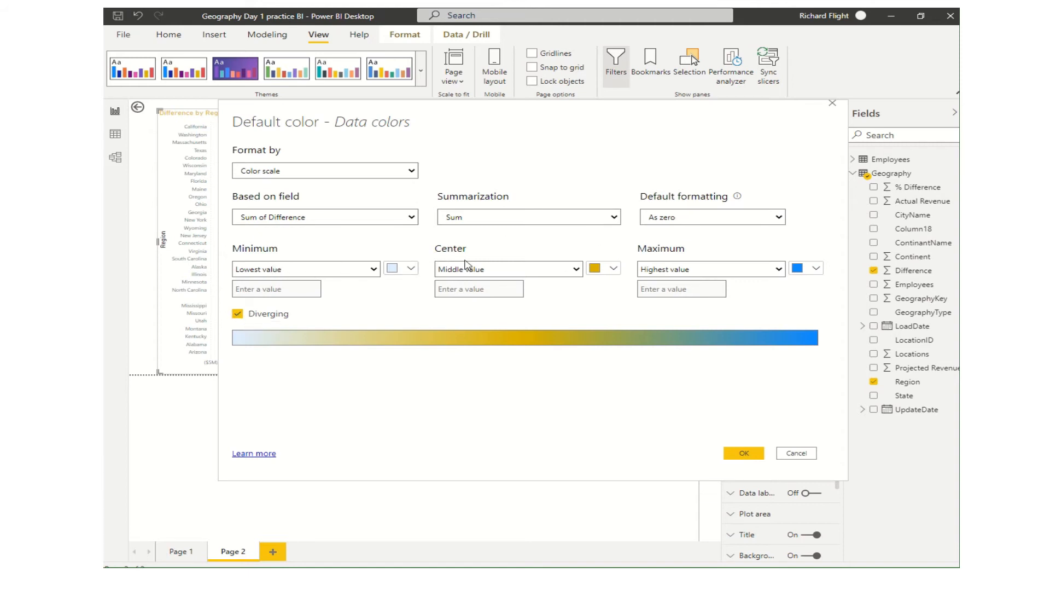
mouse_move(727, 262)
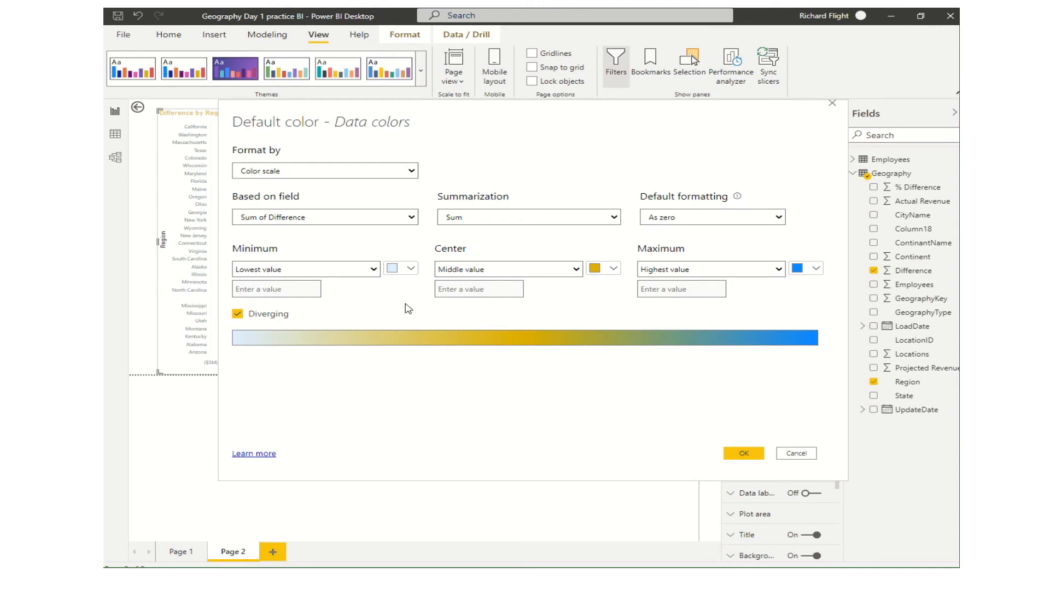
mouse_move(398, 309)
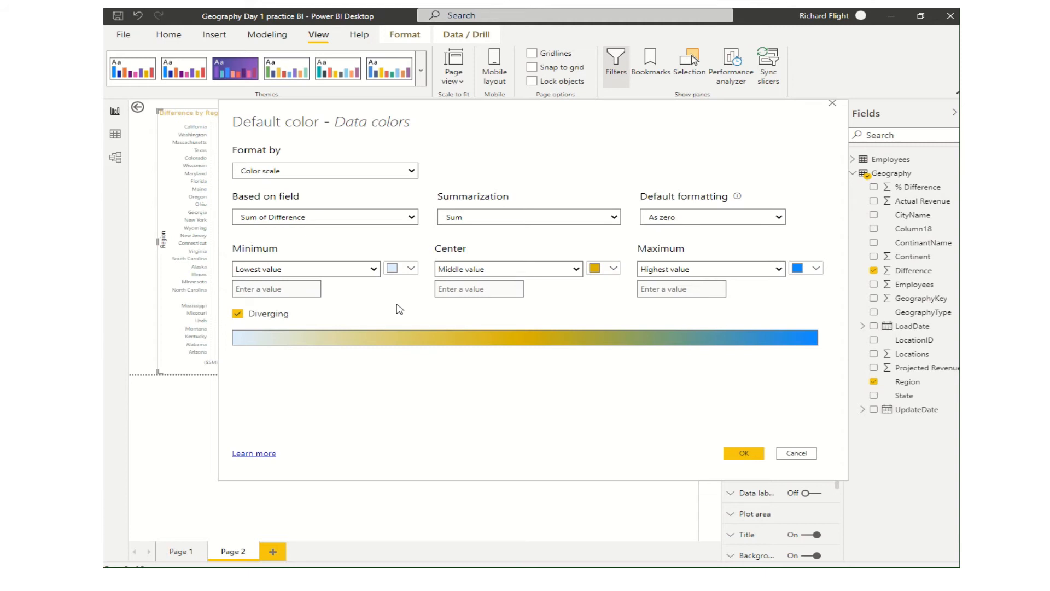
mouse_move(365, 298)
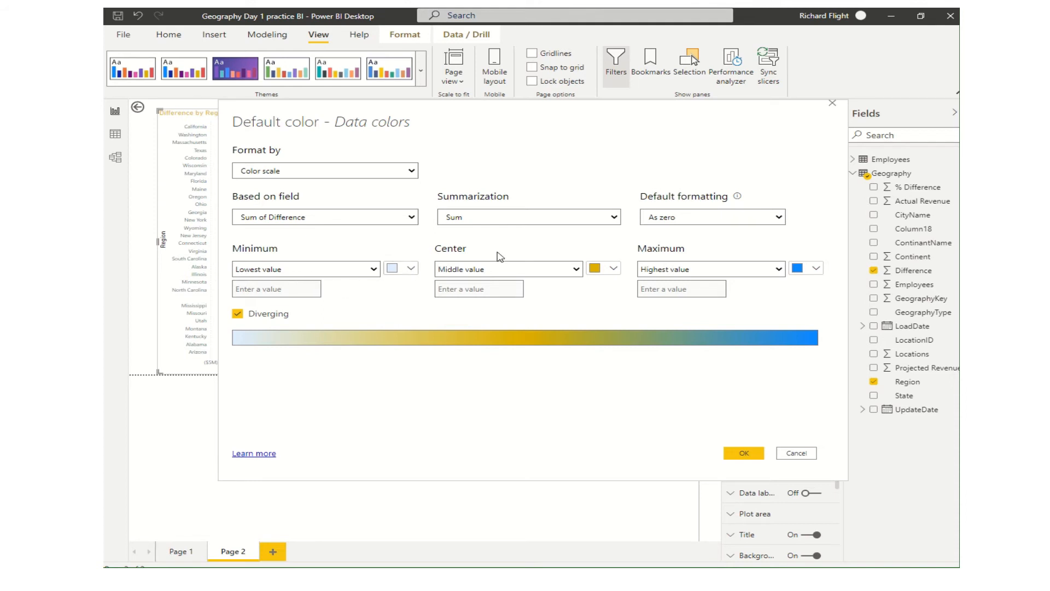
mouse_move(455, 311)
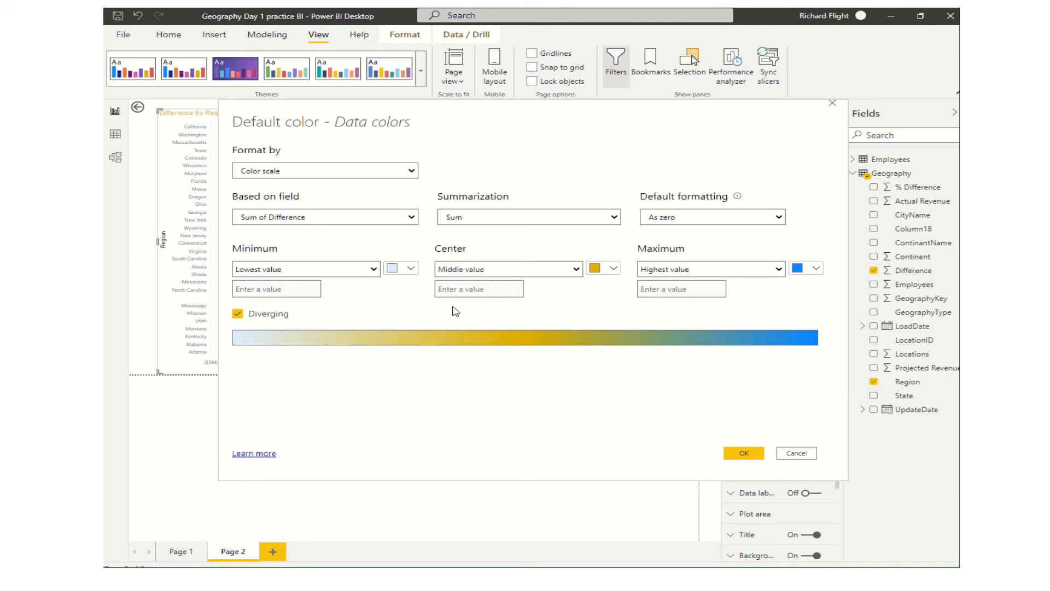
mouse_move(422, 307)
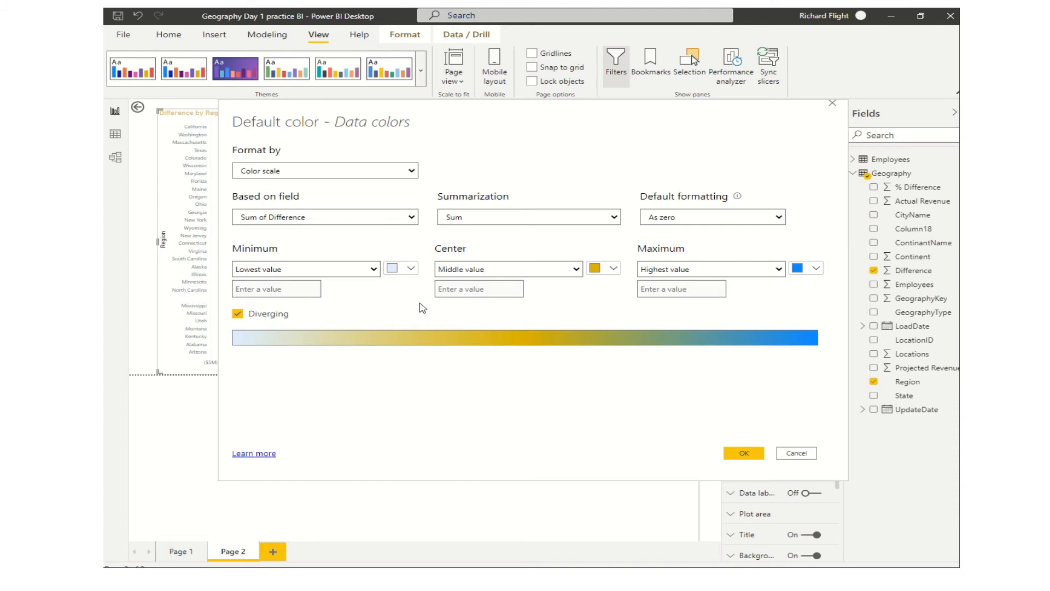
mouse_move(406, 291)
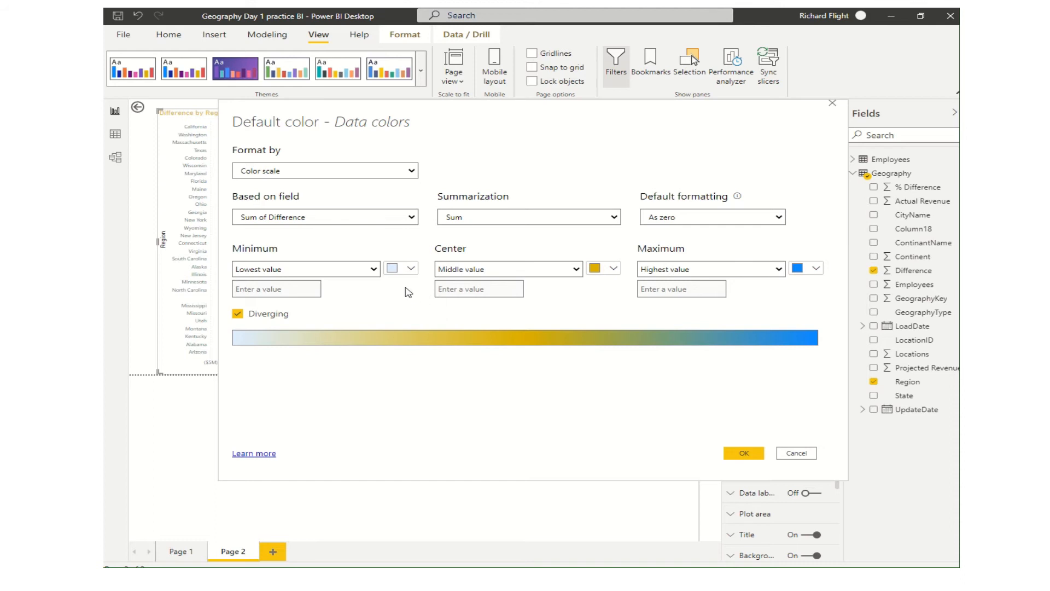
Set the scale Minimum to red and Maximum to a custom dark green, and apply it.
left_click(395, 269)
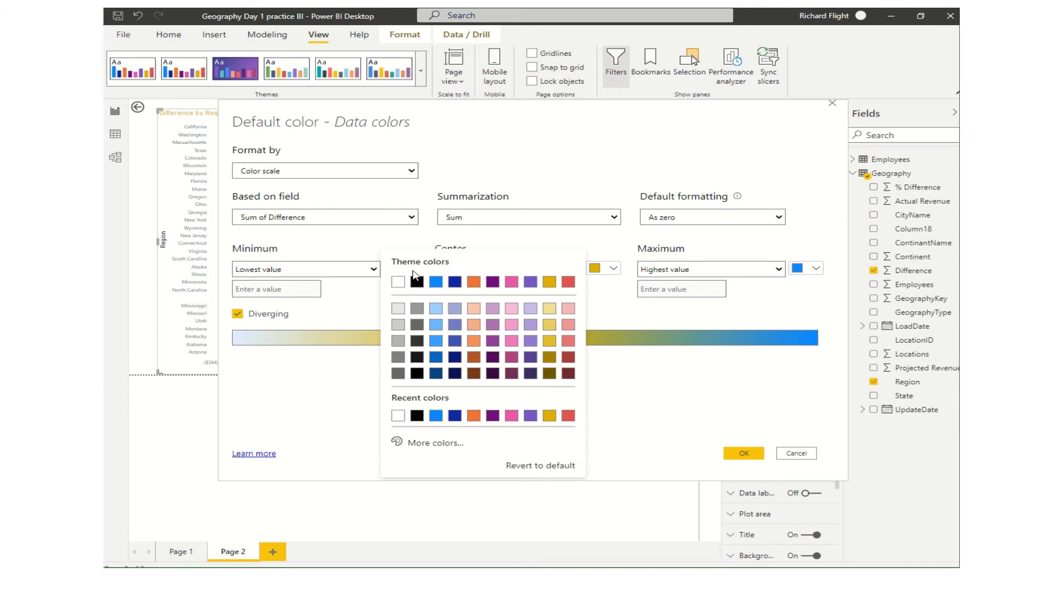
mouse_move(536, 366)
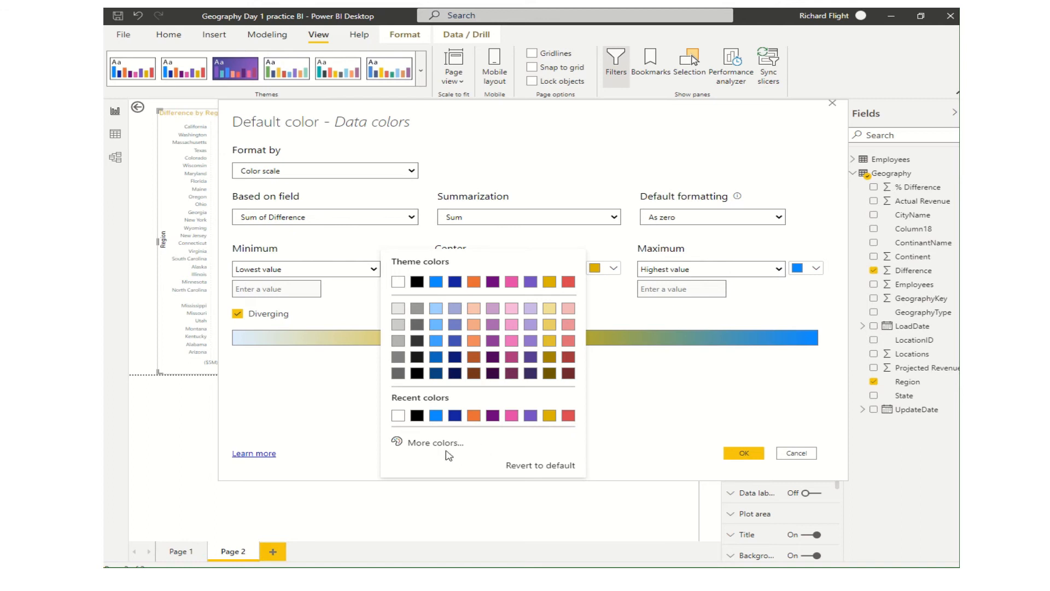
mouse_move(433, 447)
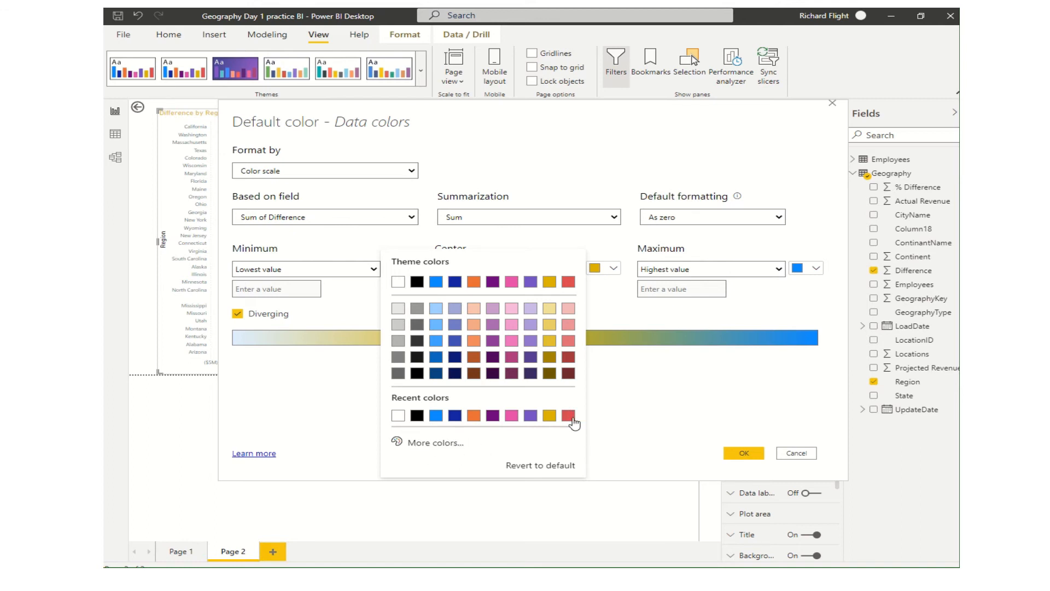
left_click(565, 416)
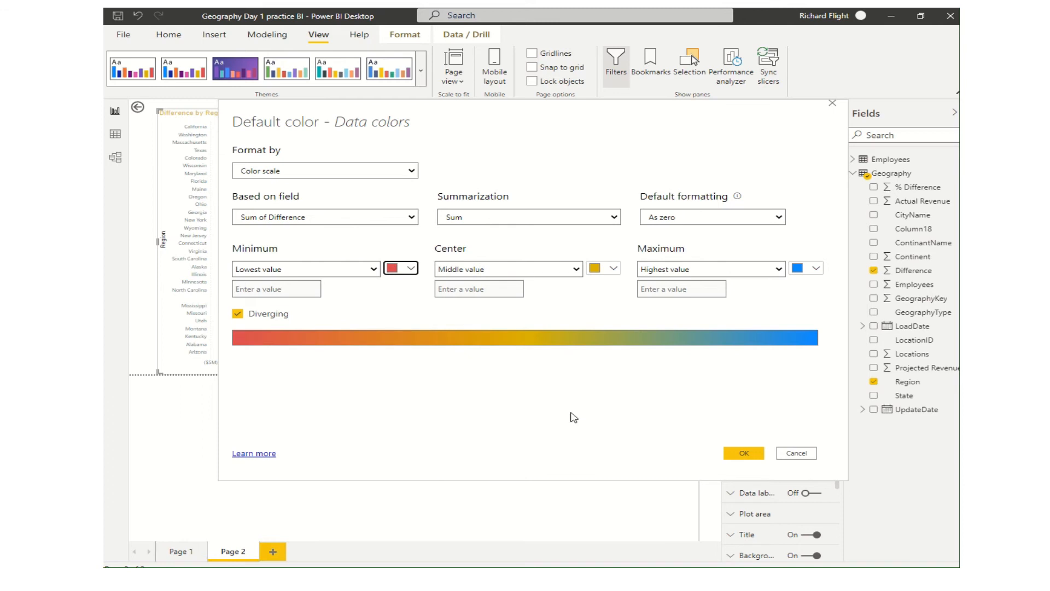
mouse_move(341, 326)
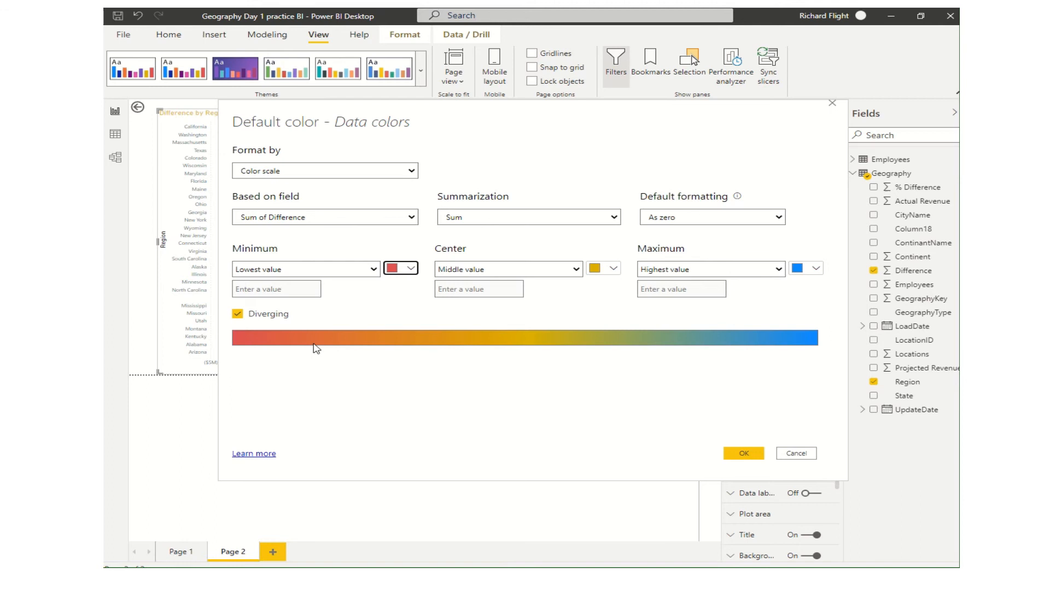
mouse_move(698, 322)
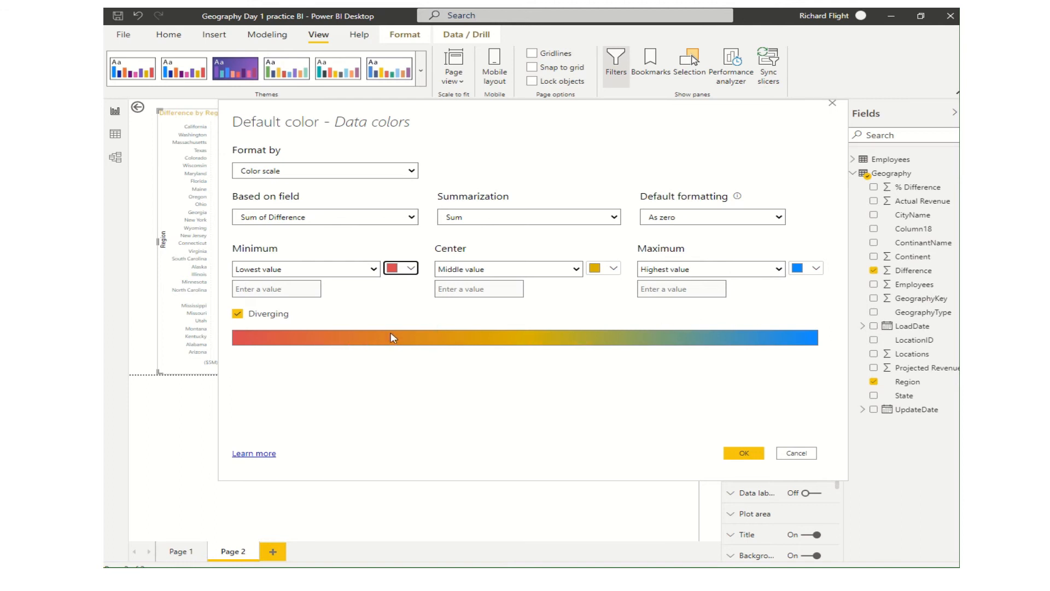
left_click(816, 267)
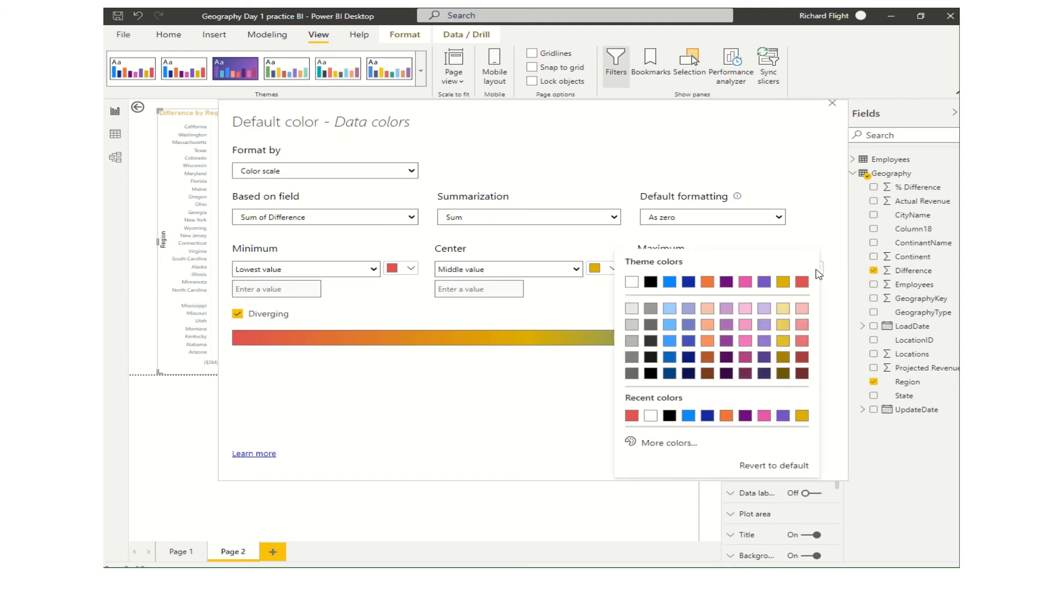
mouse_move(673, 446)
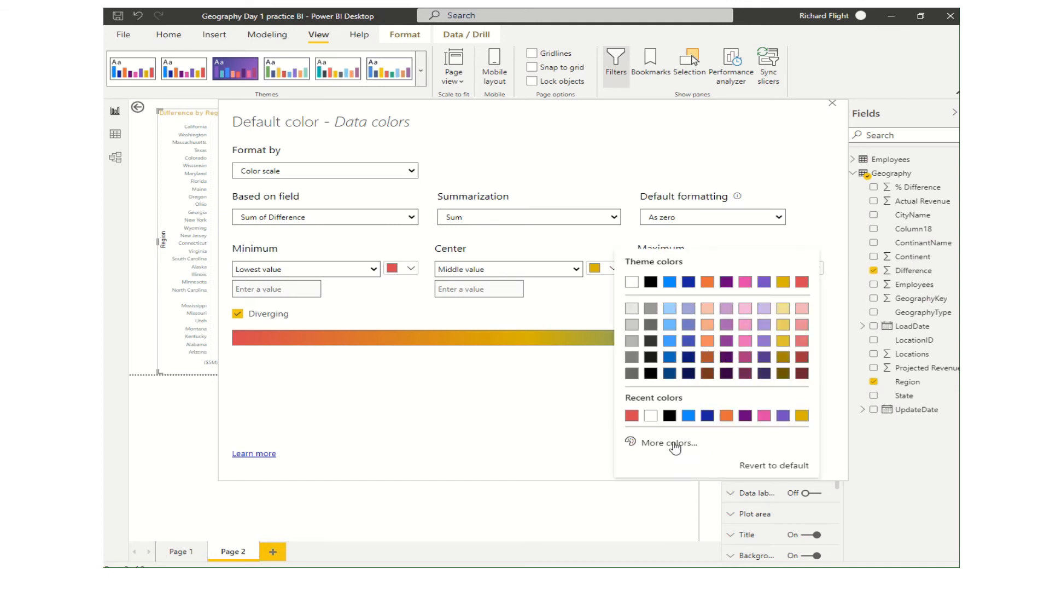
left_click(668, 443)
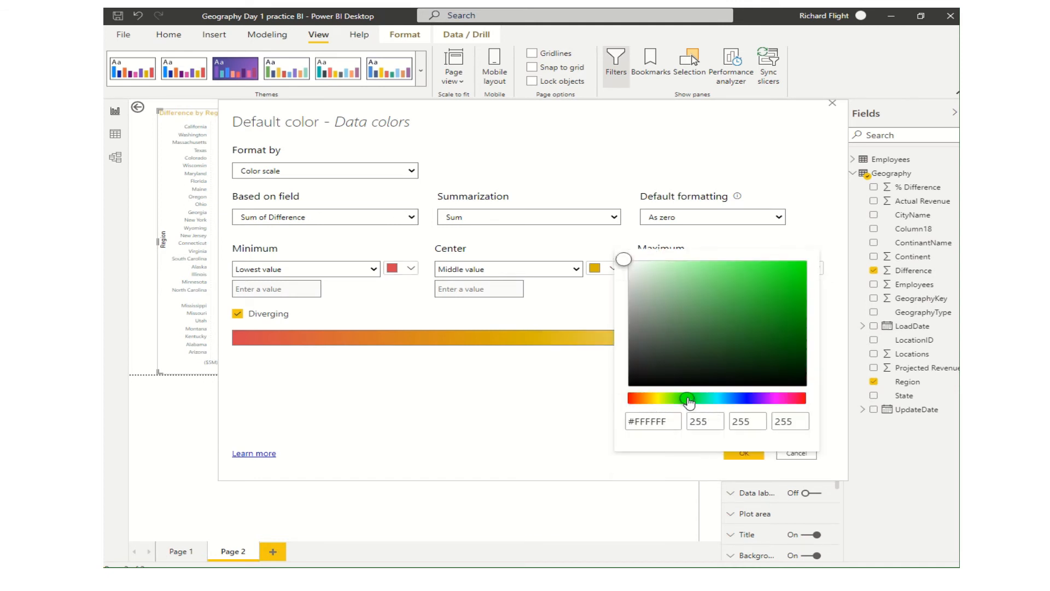
left_click(765, 291)
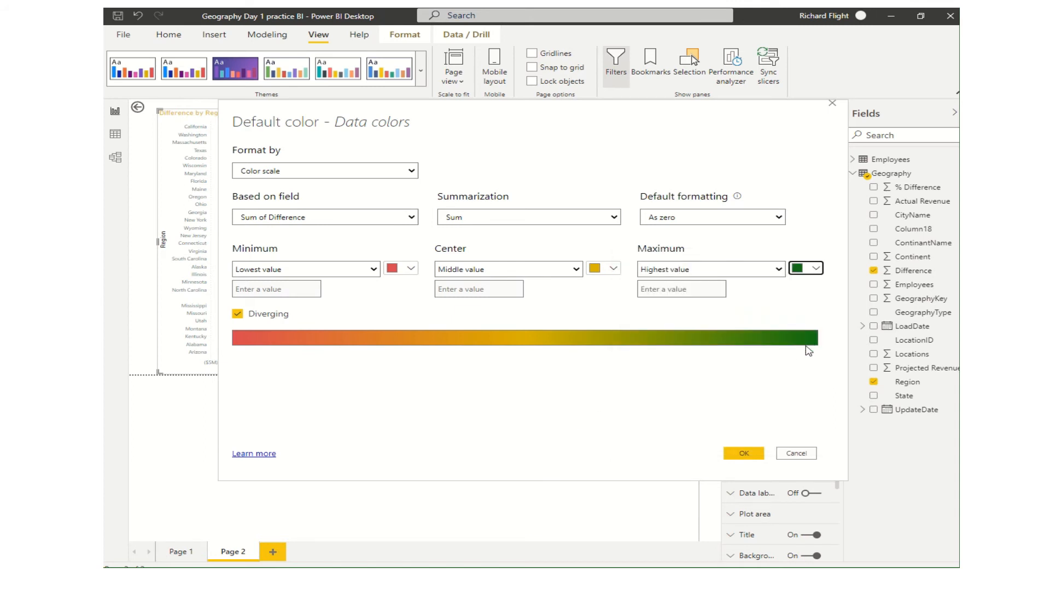
mouse_move(819, 337)
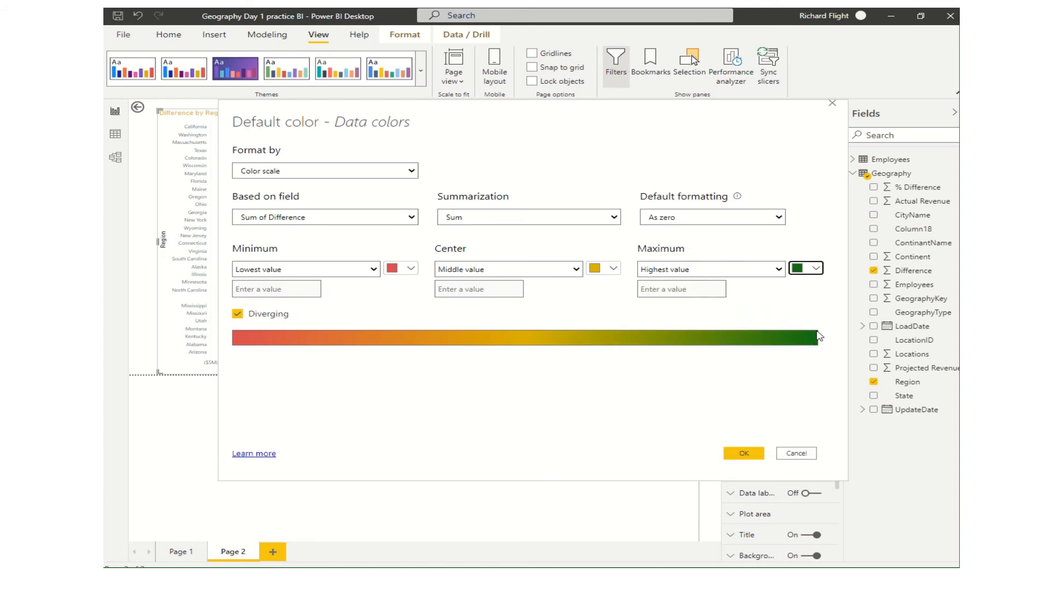
mouse_move(238, 408)
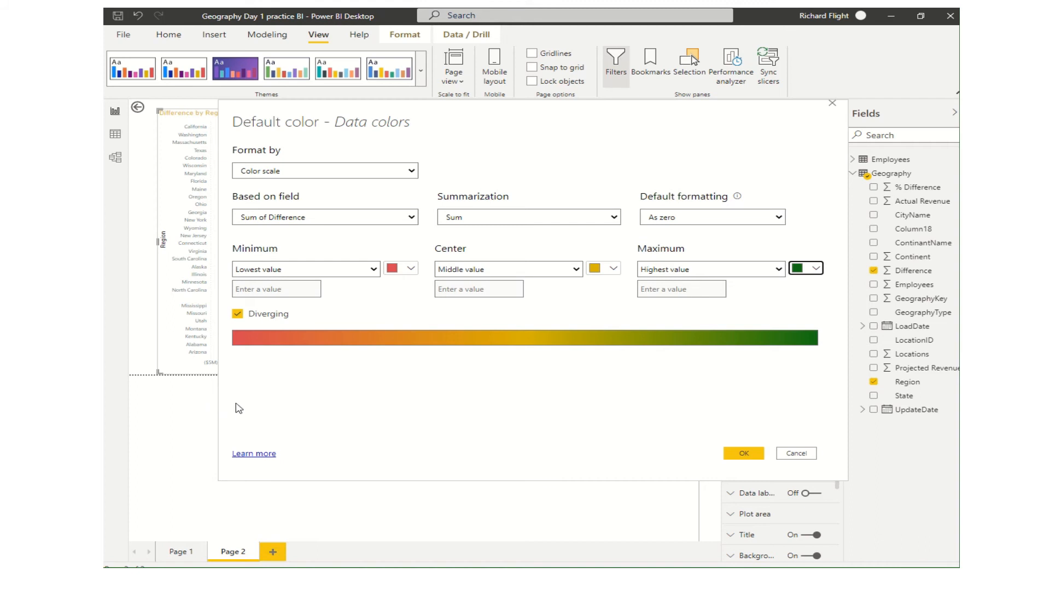
mouse_move(463, 387)
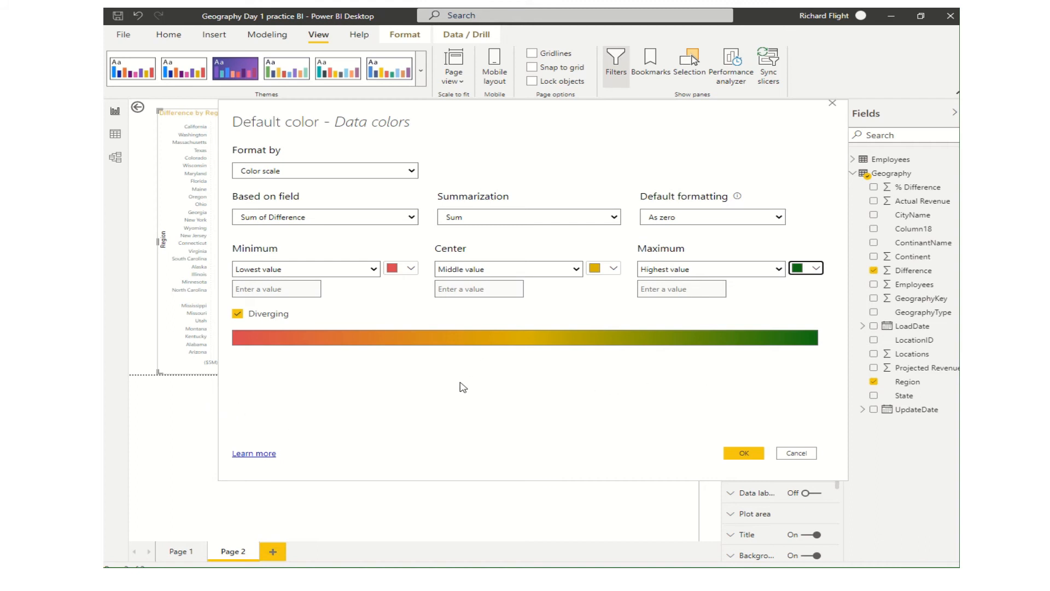
mouse_move(453, 394)
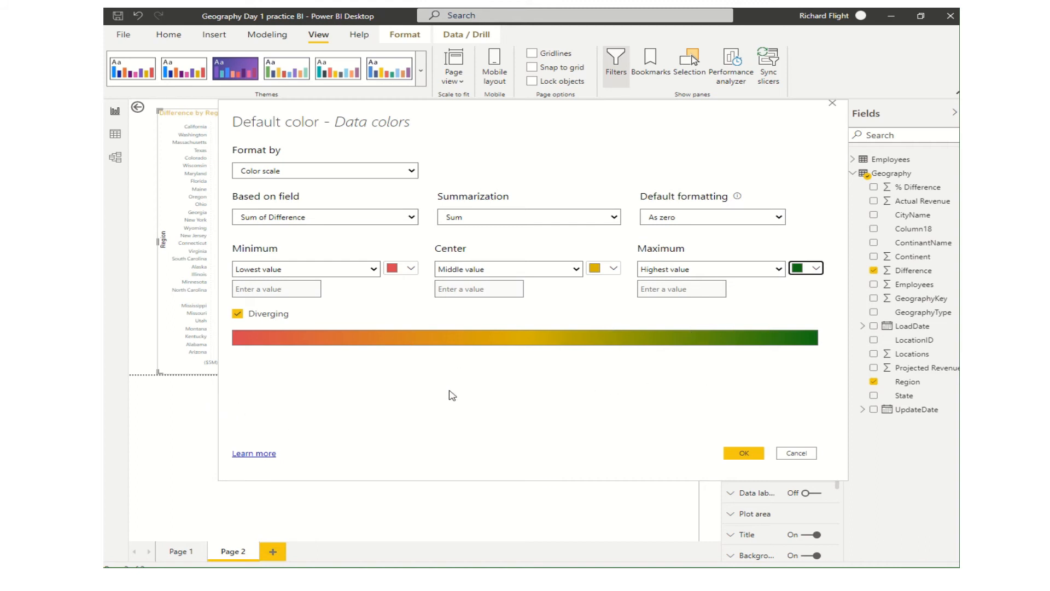
mouse_move(521, 383)
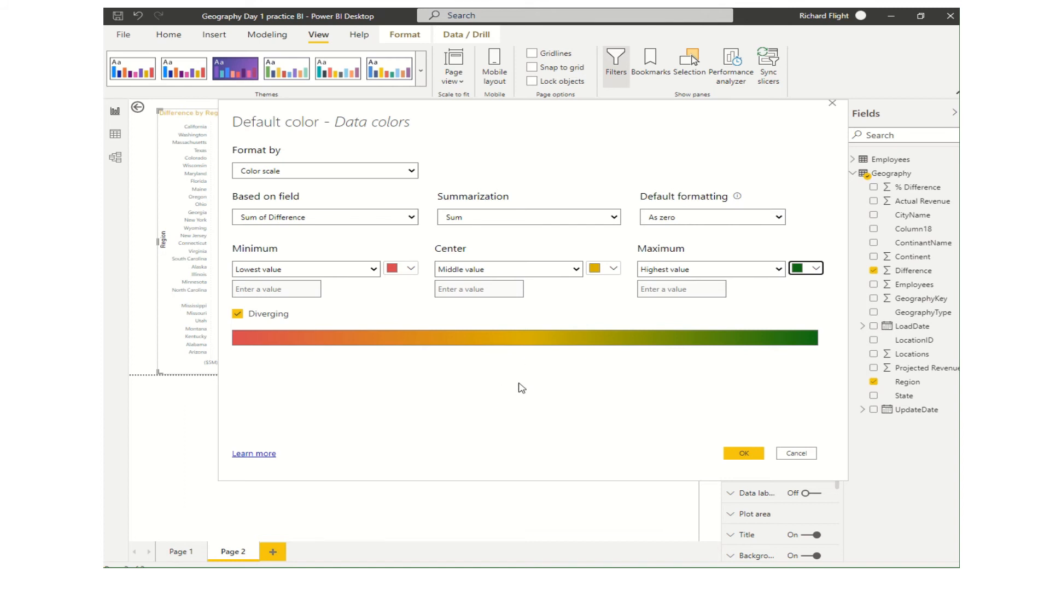
mouse_move(418, 360)
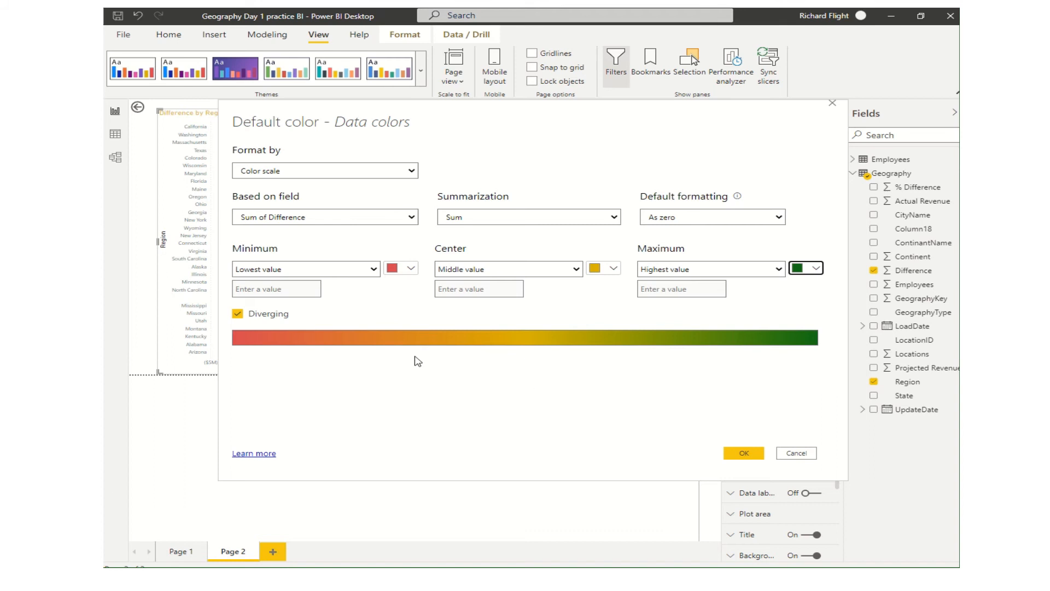
mouse_move(733, 340)
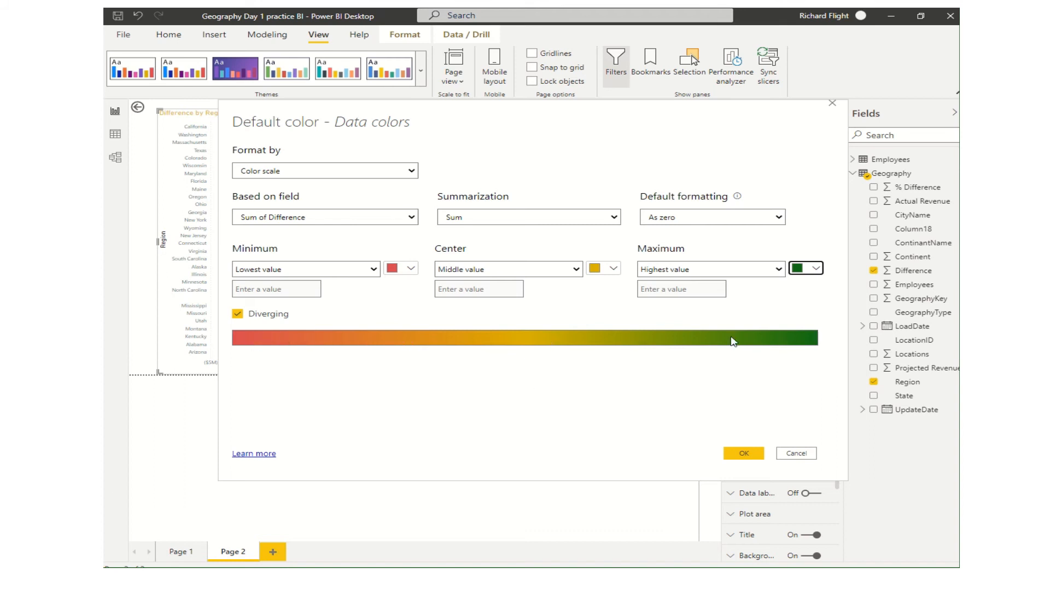
mouse_move(785, 335)
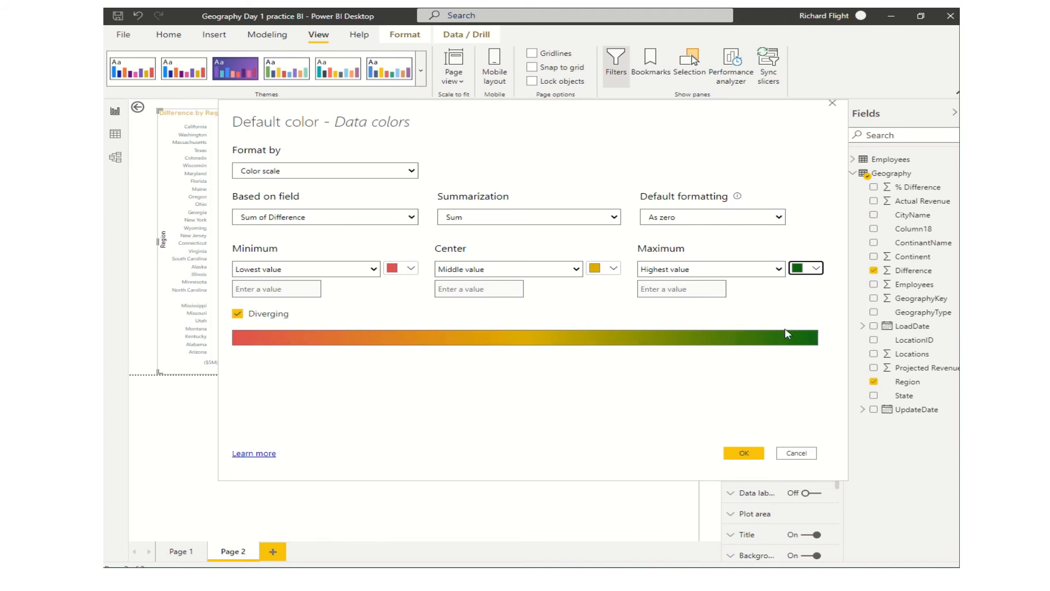
mouse_move(332, 346)
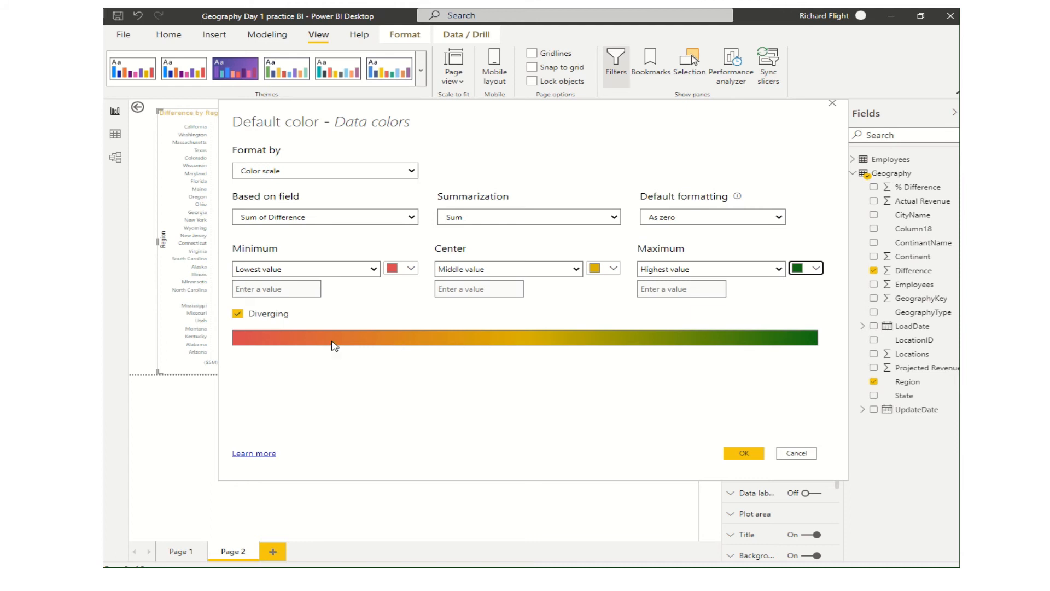
mouse_move(280, 348)
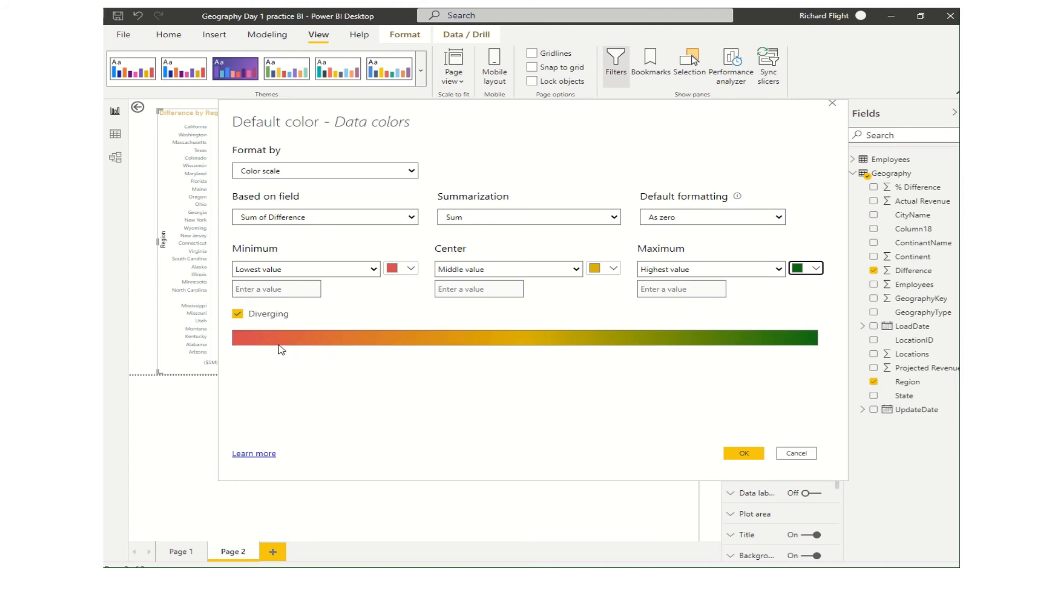
mouse_move(374, 350)
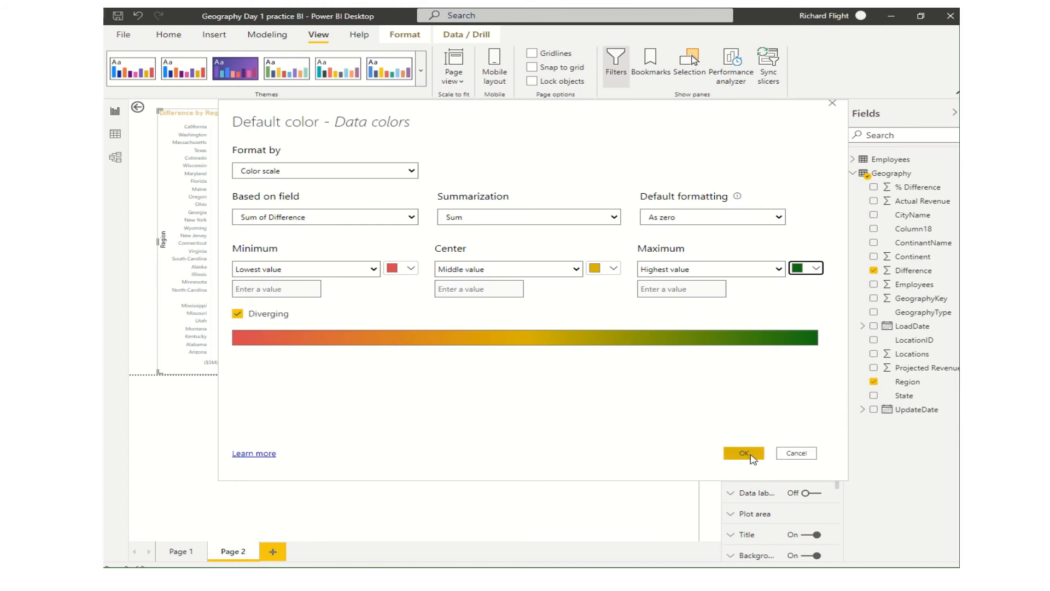
left_click(744, 453)
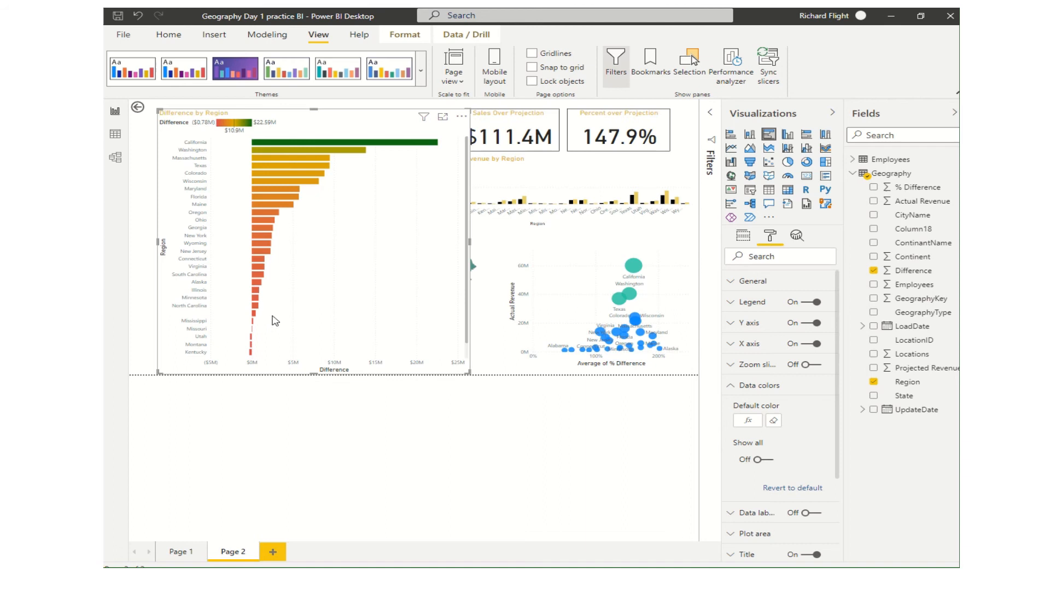
mouse_move(311, 144)
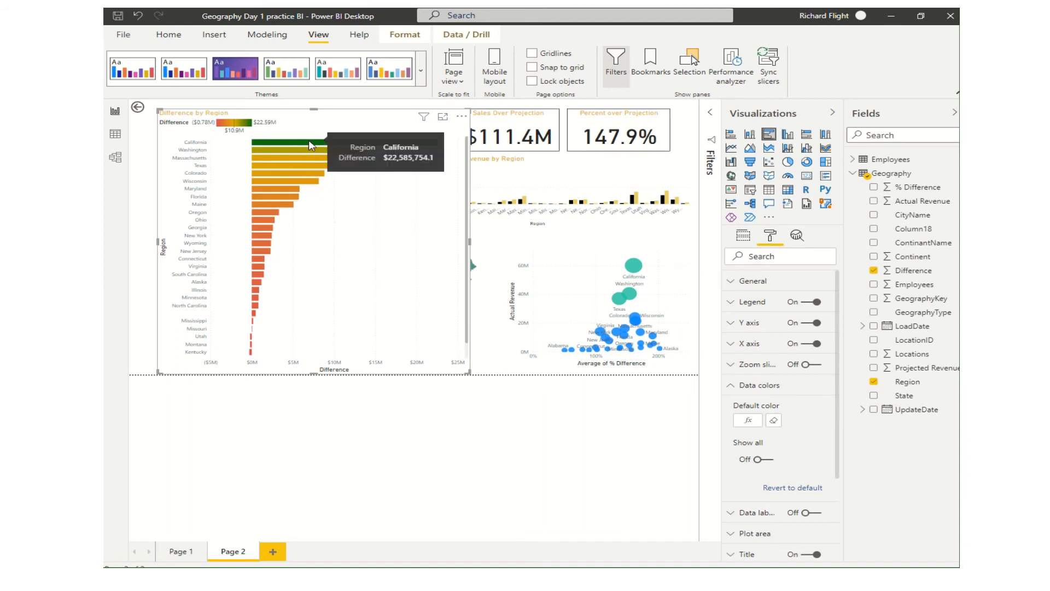
mouse_move(411, 301)
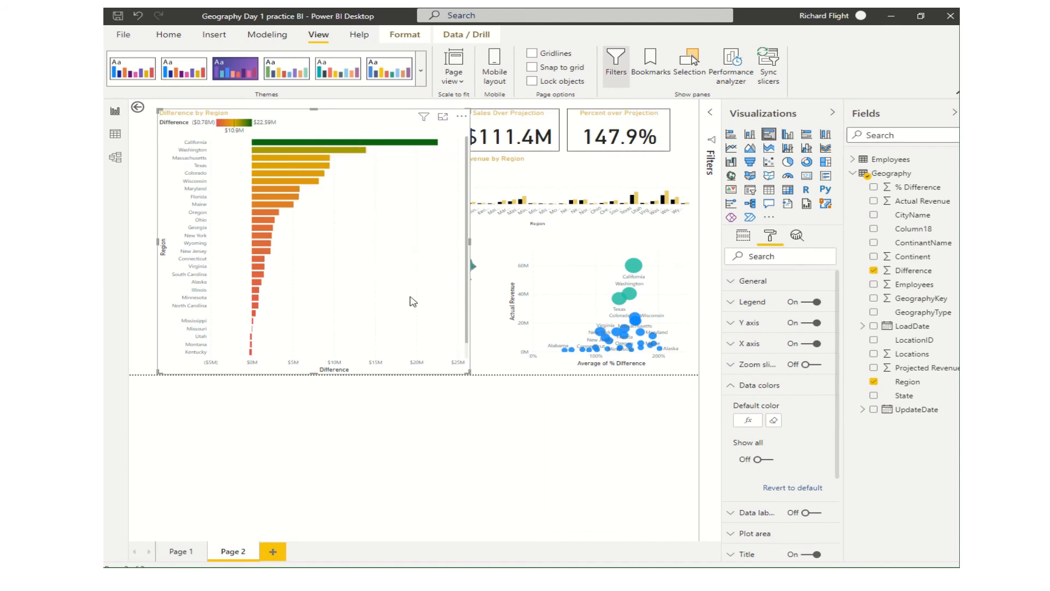
mouse_move(407, 324)
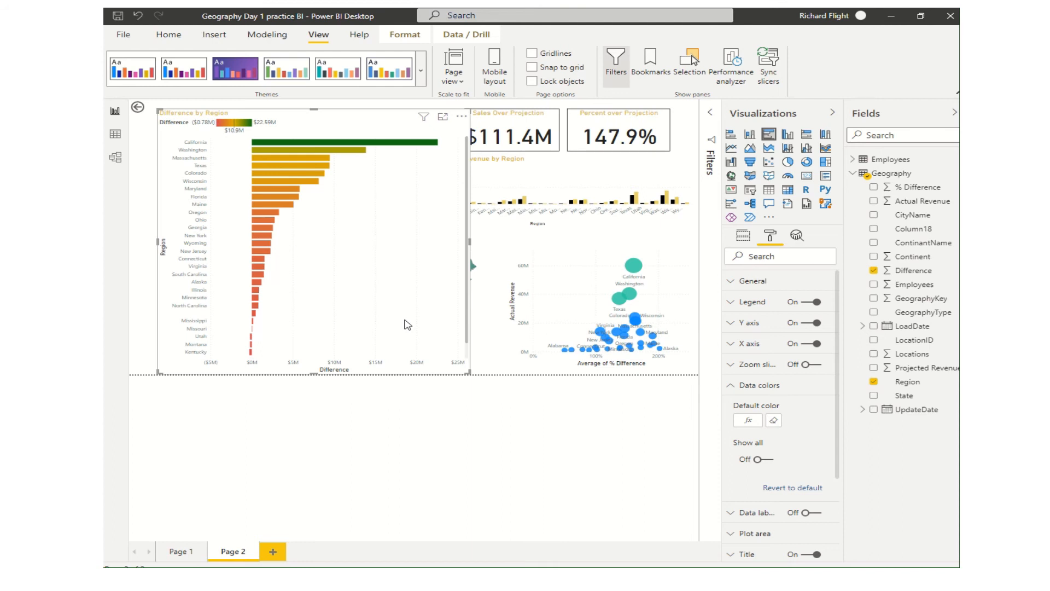
mouse_move(248, 354)
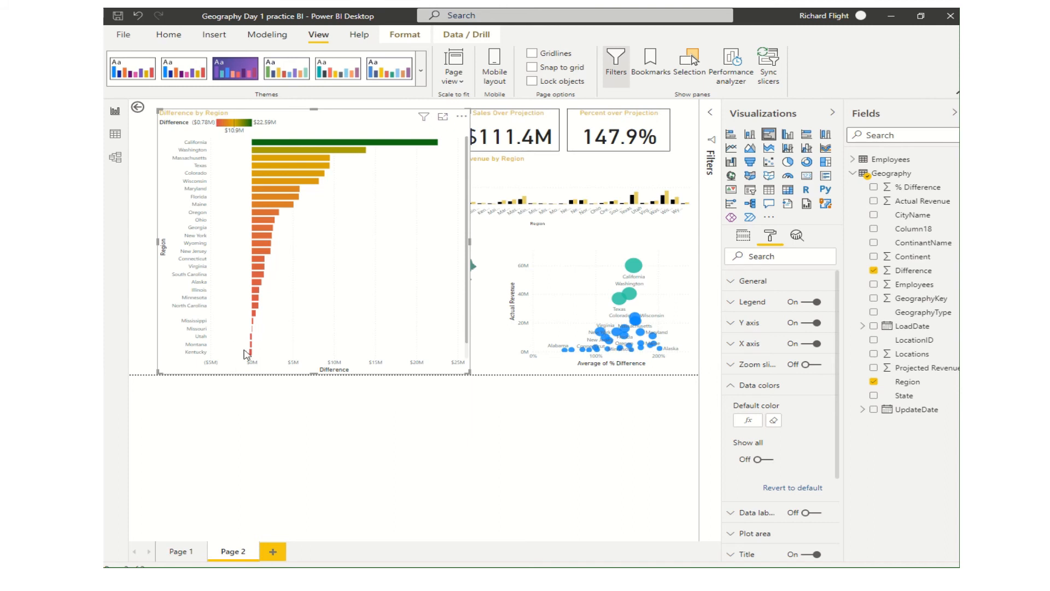
mouse_move(251, 359)
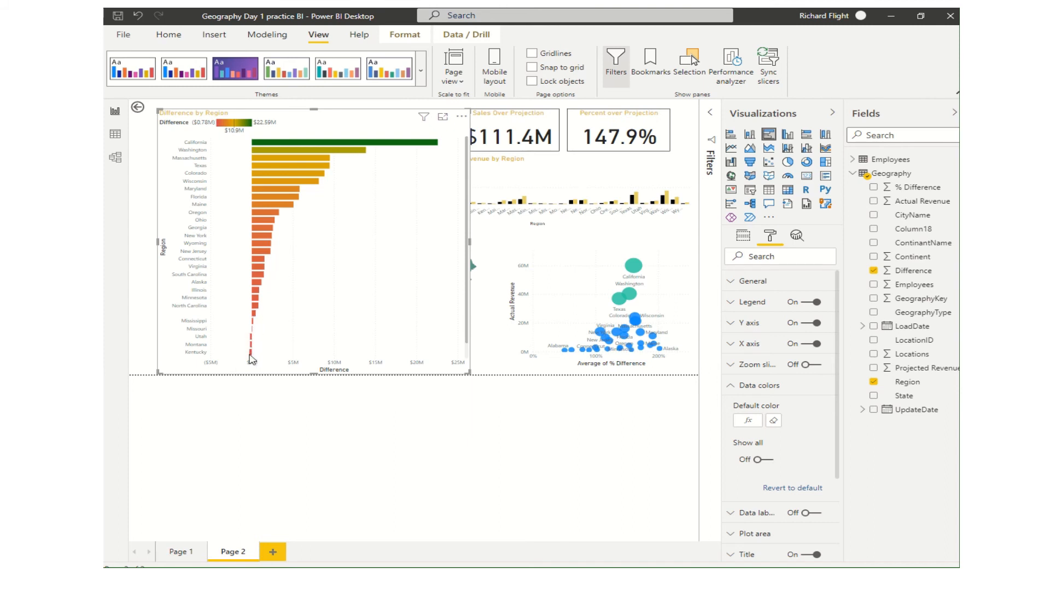
mouse_move(263, 315)
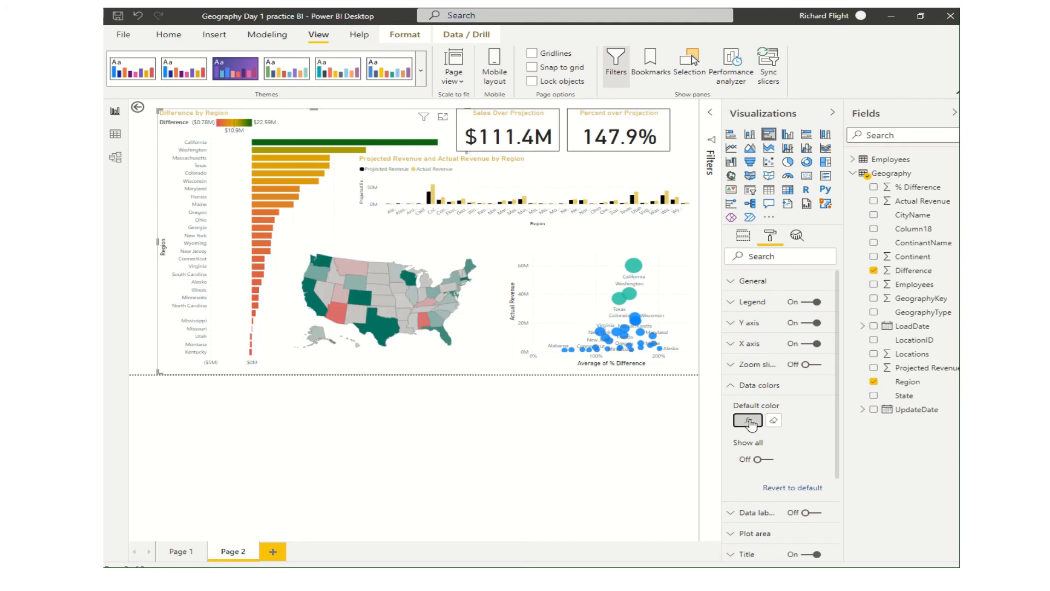
Set the colour scale Minimum to custom -10000 and Center to custom 0.
left_click(747, 420)
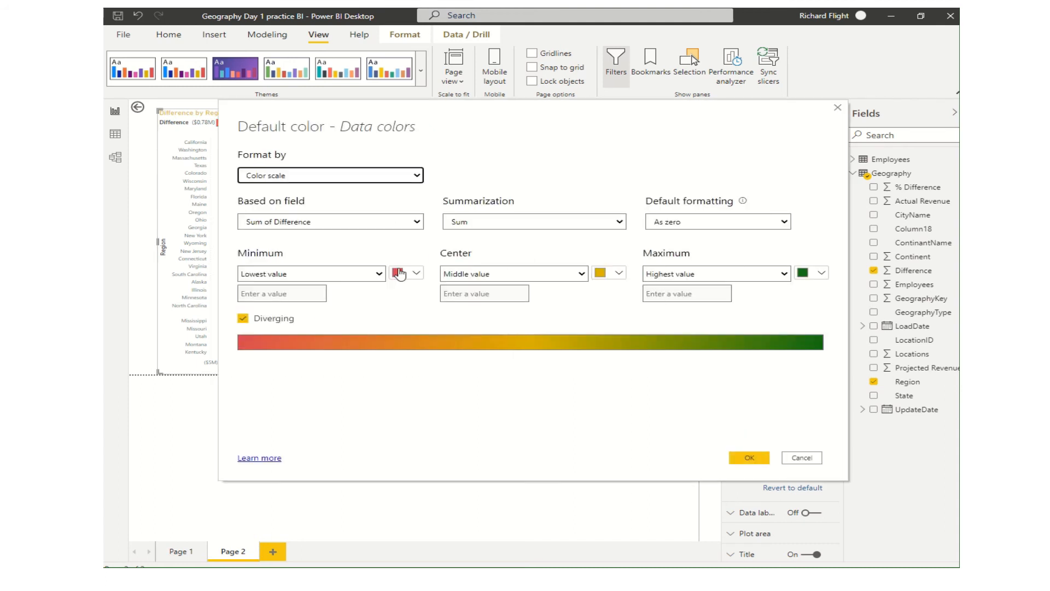
mouse_move(352, 297)
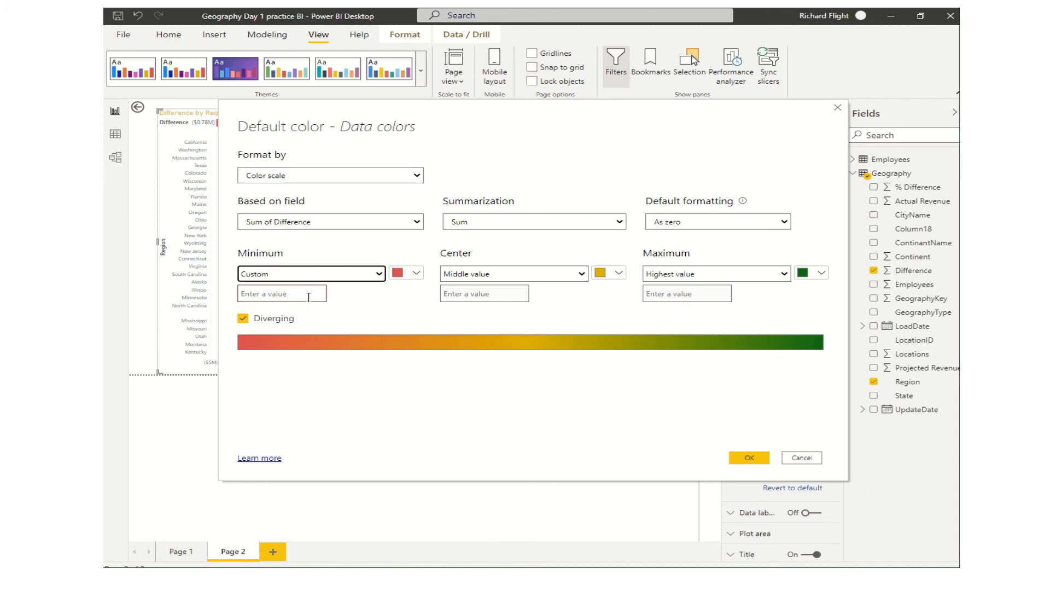
left_click(281, 293)
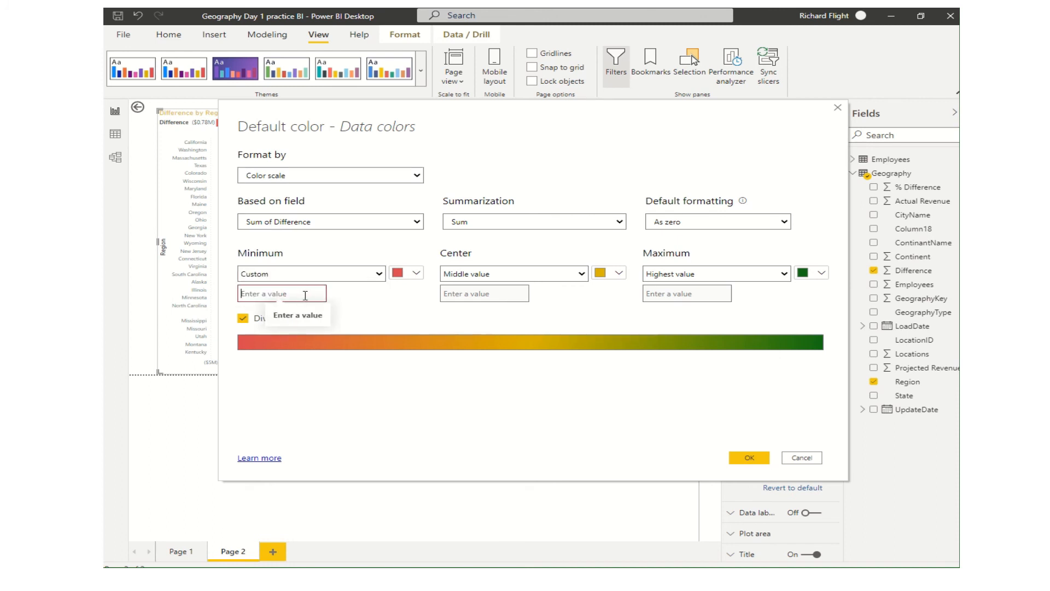
type("-")
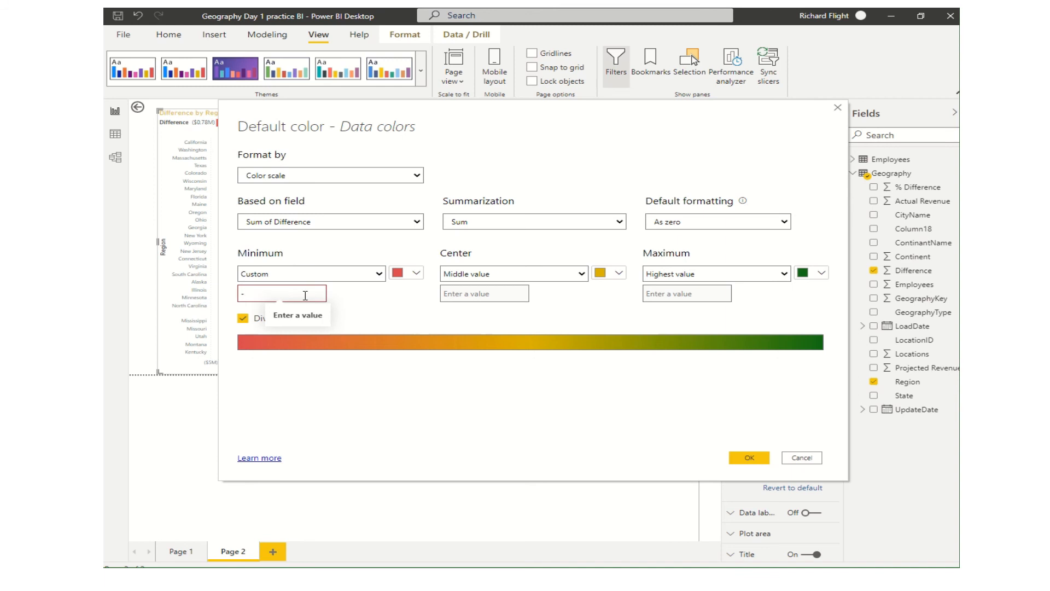
type("10000")
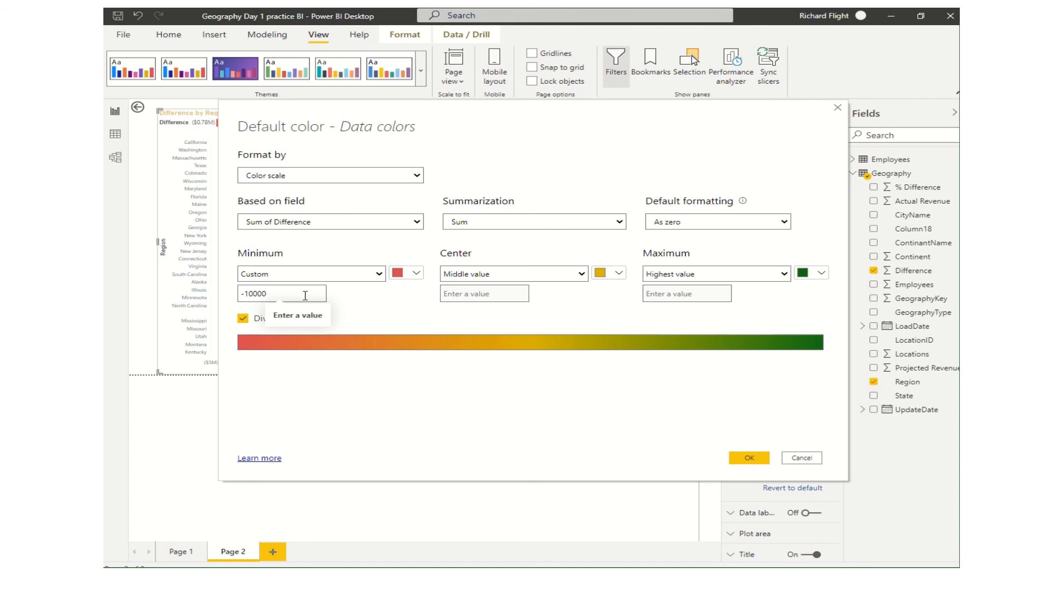
mouse_move(497, 260)
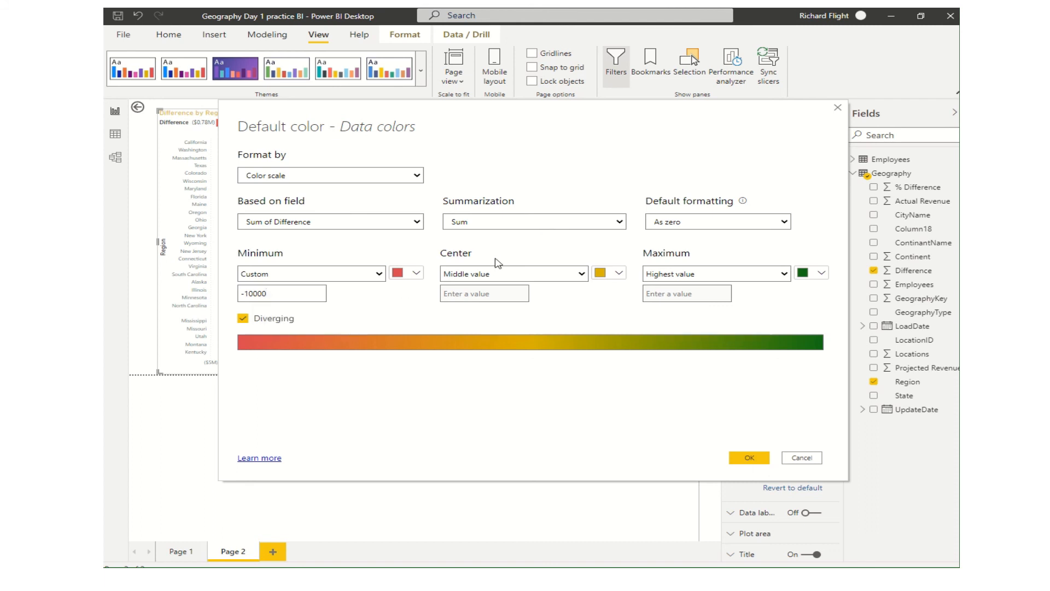
left_click(514, 273)
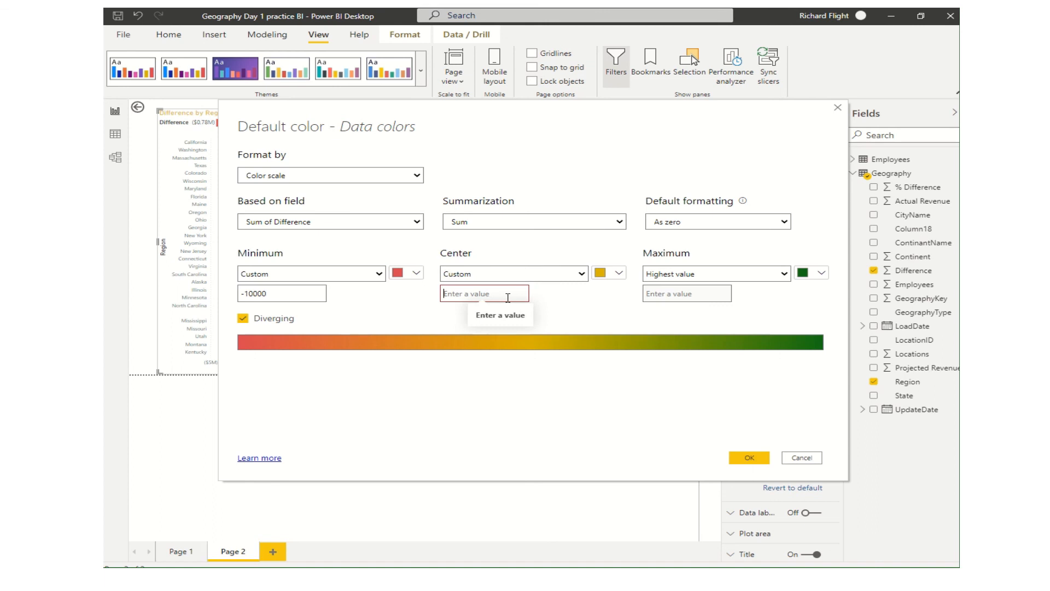
type("0")
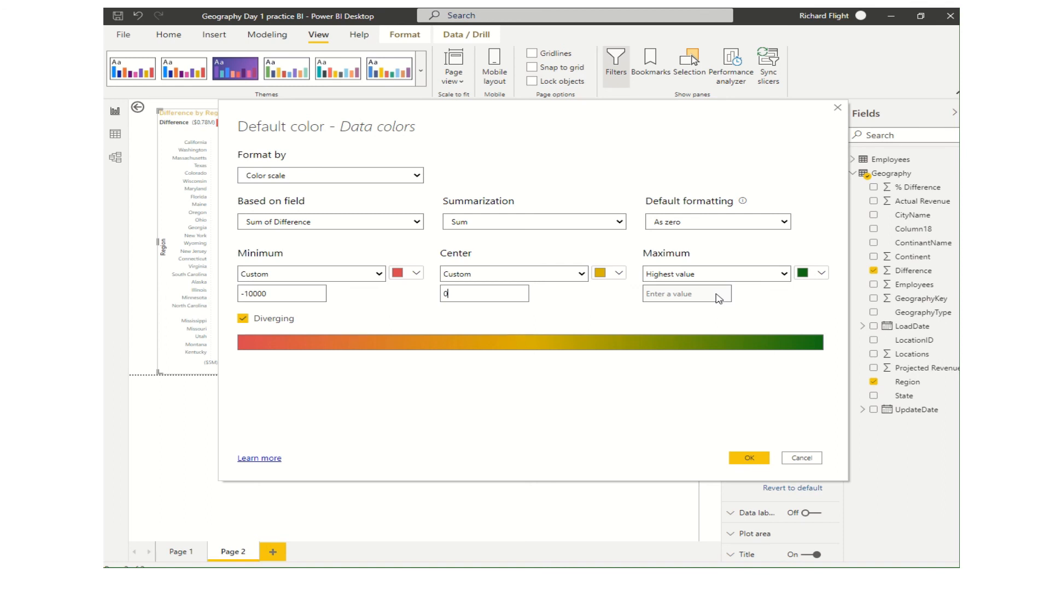
Set the scale Maximum to custom 8000000 and apply the colour scale to the chart.
left_click(715, 273)
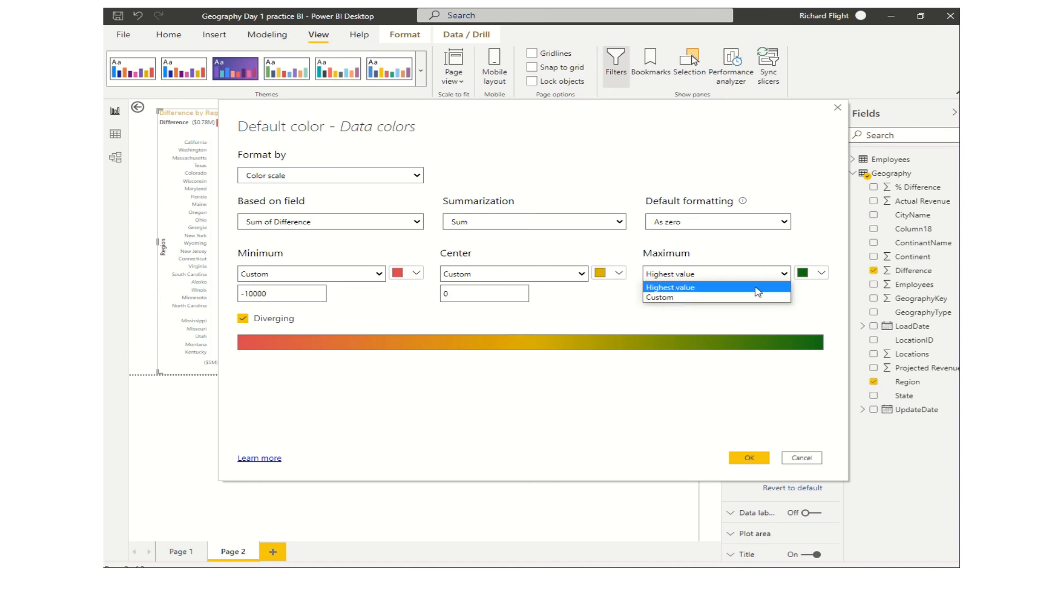
left_click(660, 297)
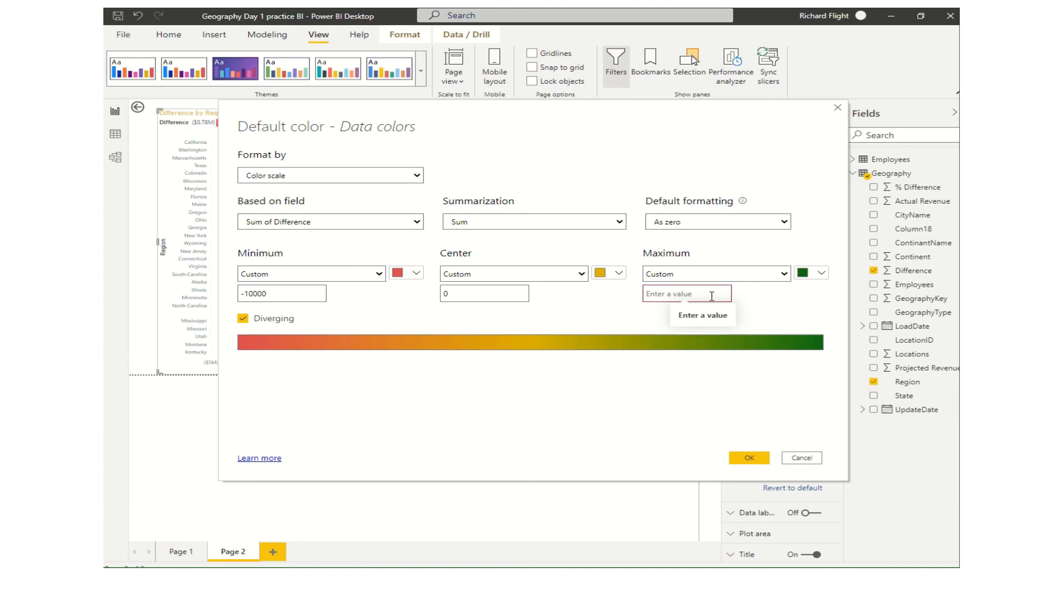
type("8000000")
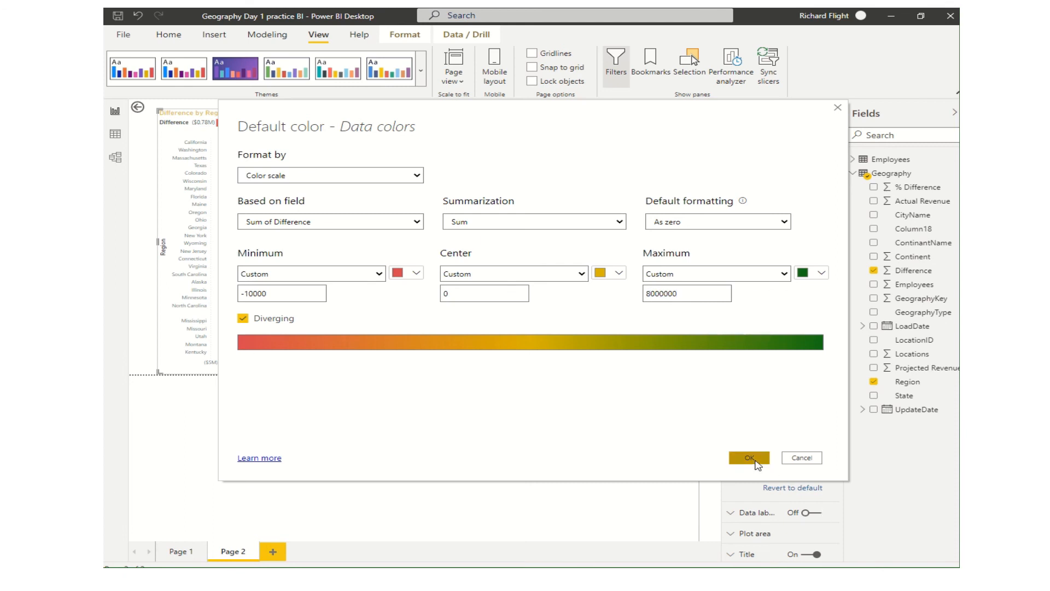
left_click(749, 457)
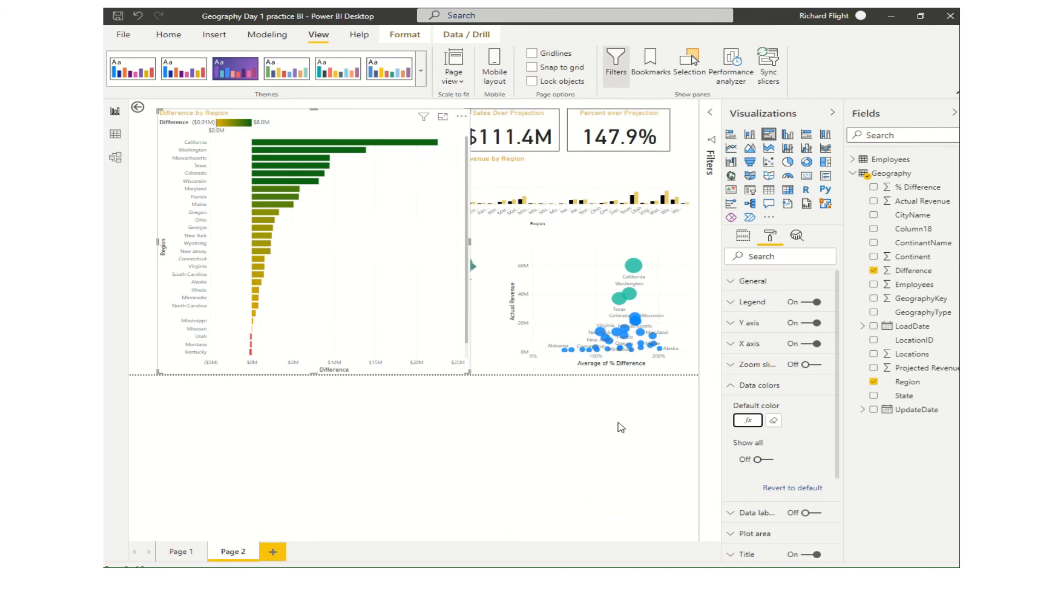
mouse_move(557, 458)
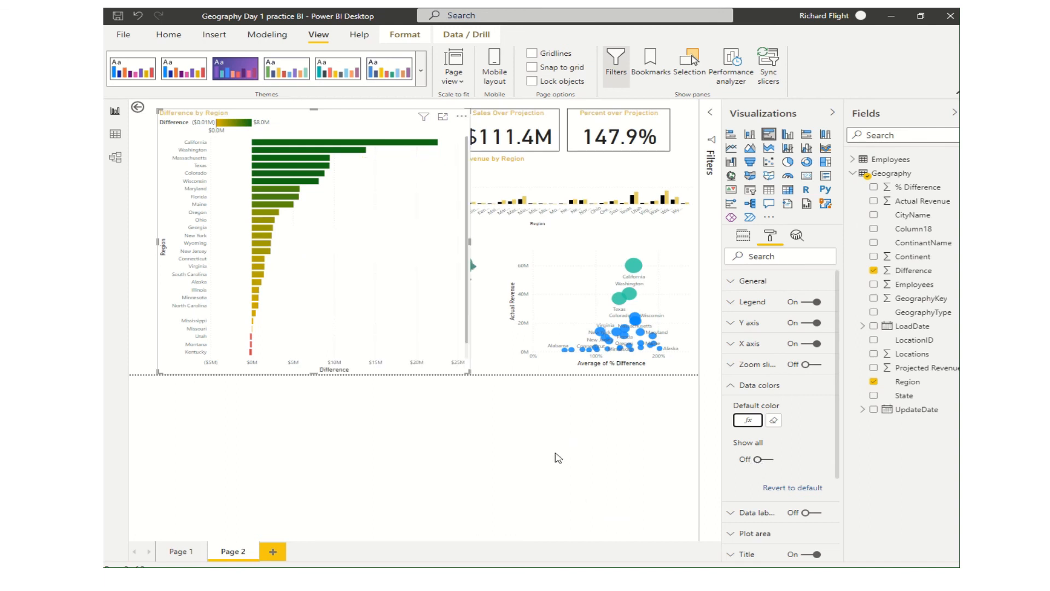
mouse_move(291, 266)
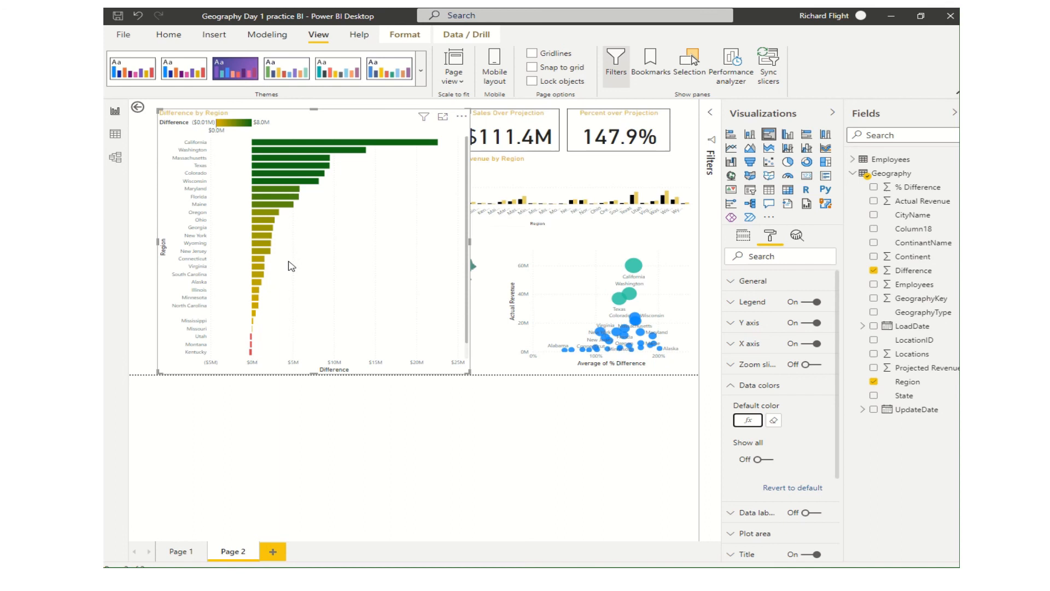
mouse_move(282, 144)
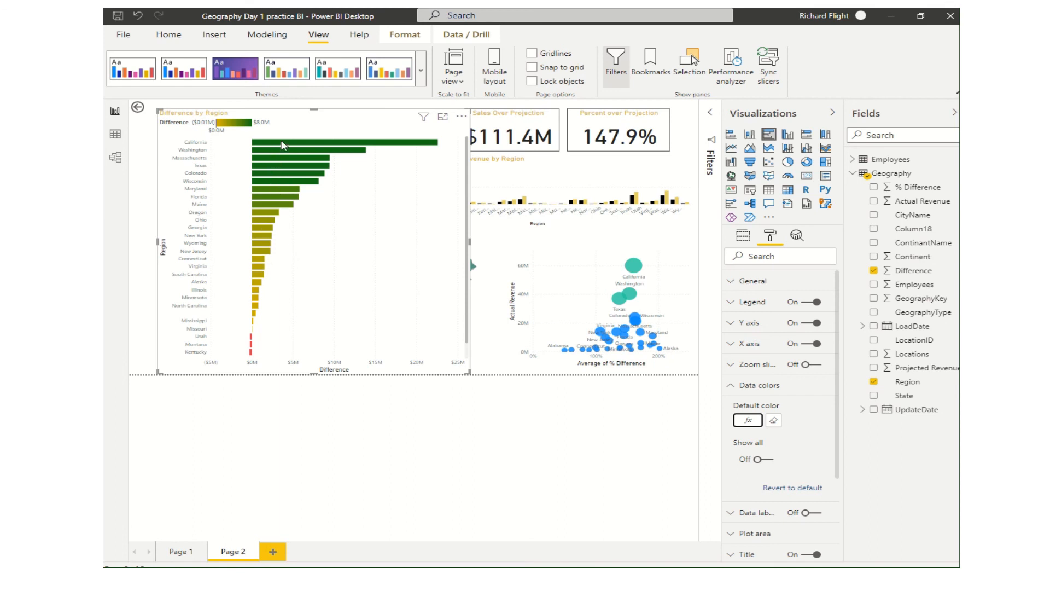
mouse_move(270, 199)
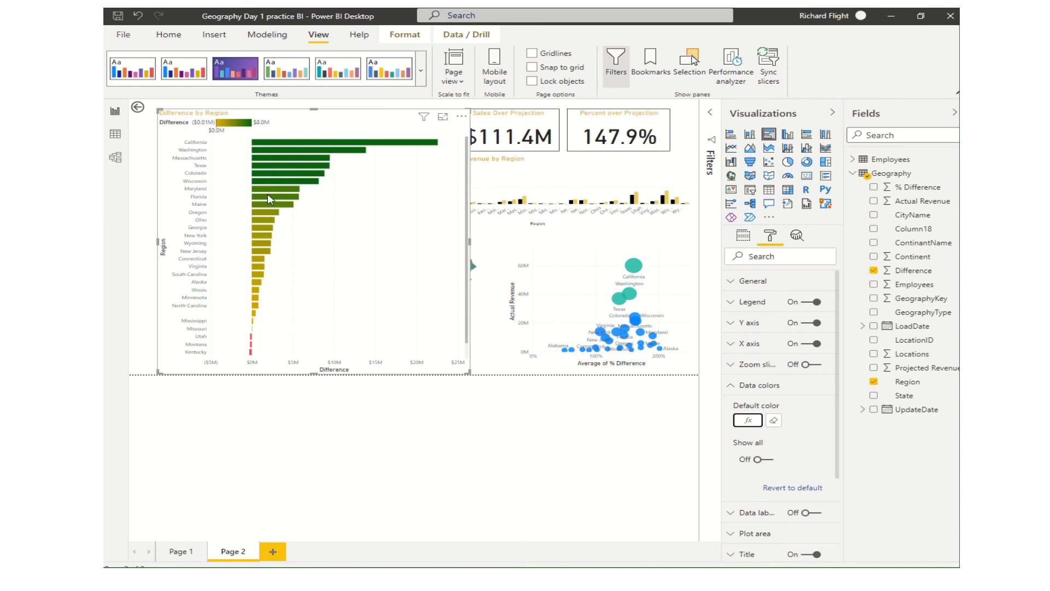
mouse_move(261, 258)
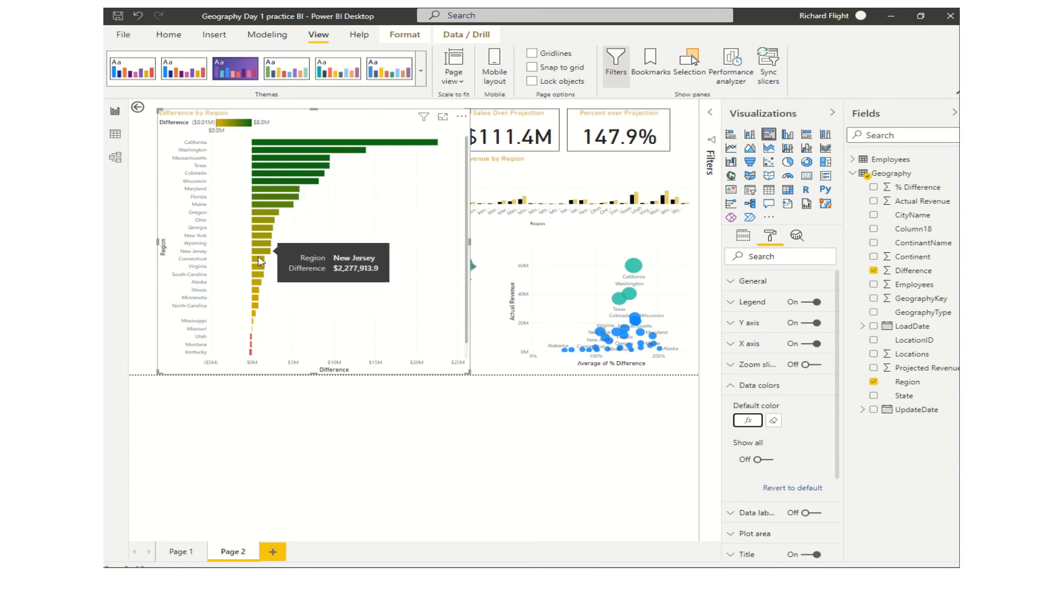
mouse_move(259, 324)
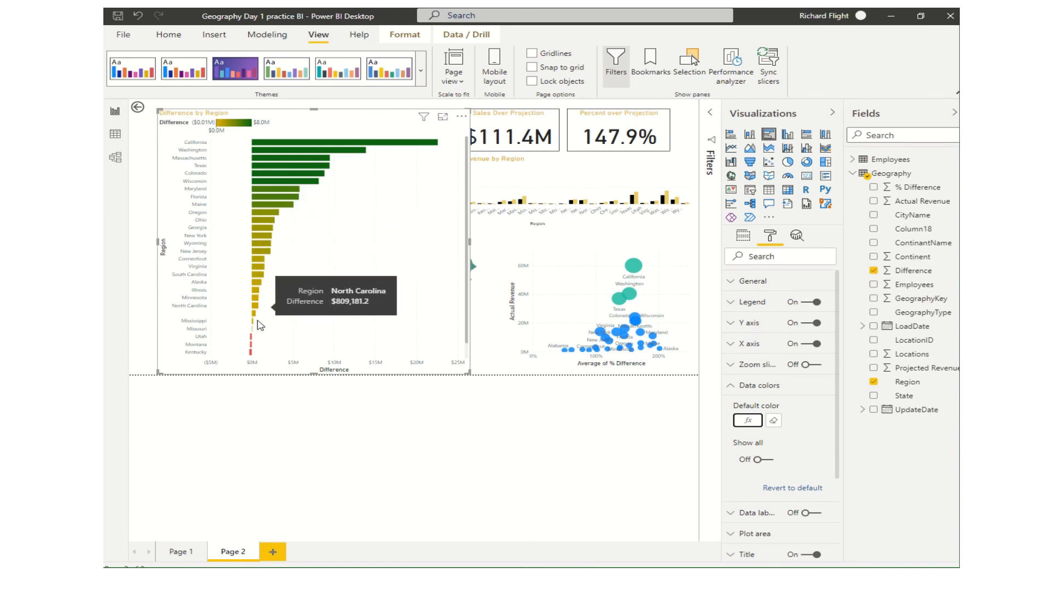
mouse_move(257, 337)
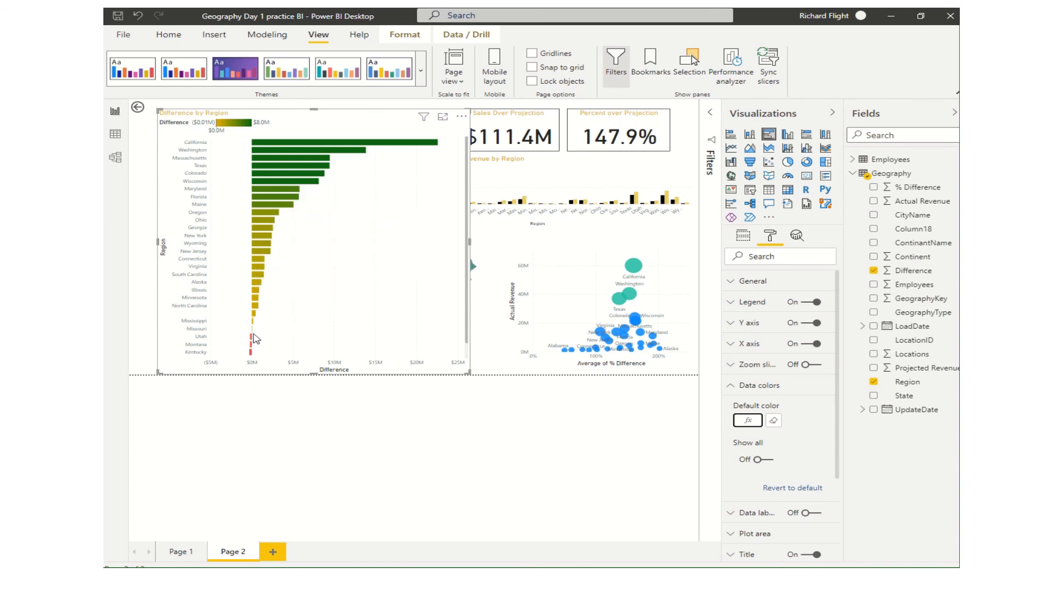
mouse_move(264, 365)
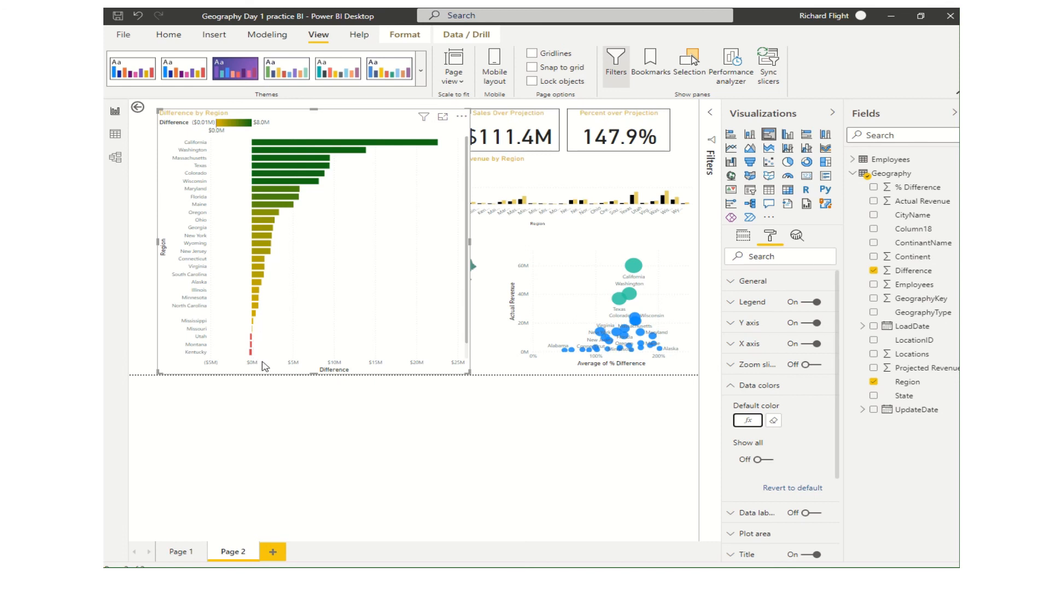
mouse_move(388, 433)
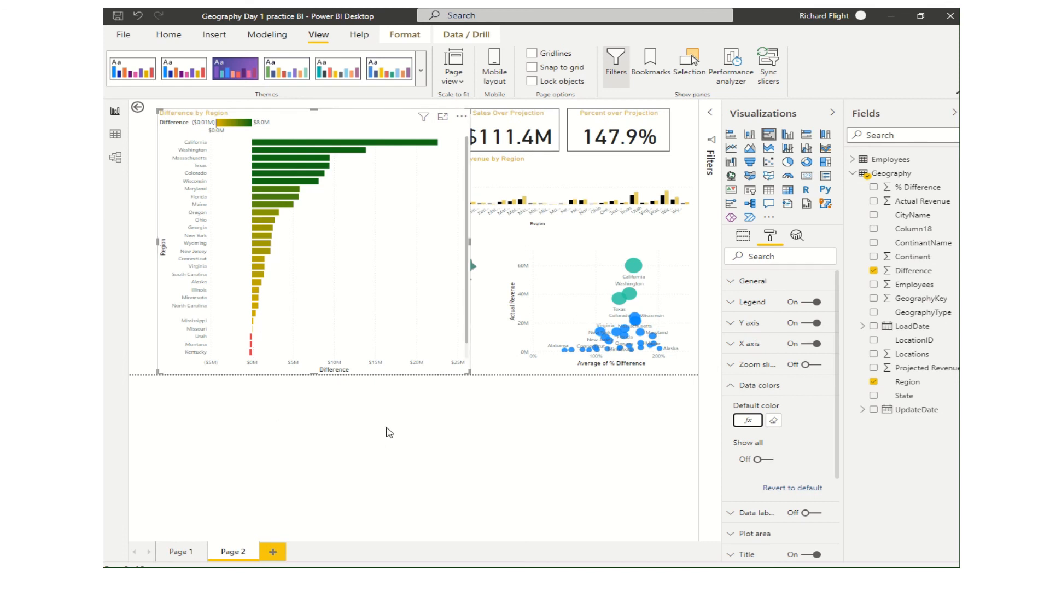
mouse_move(485, 453)
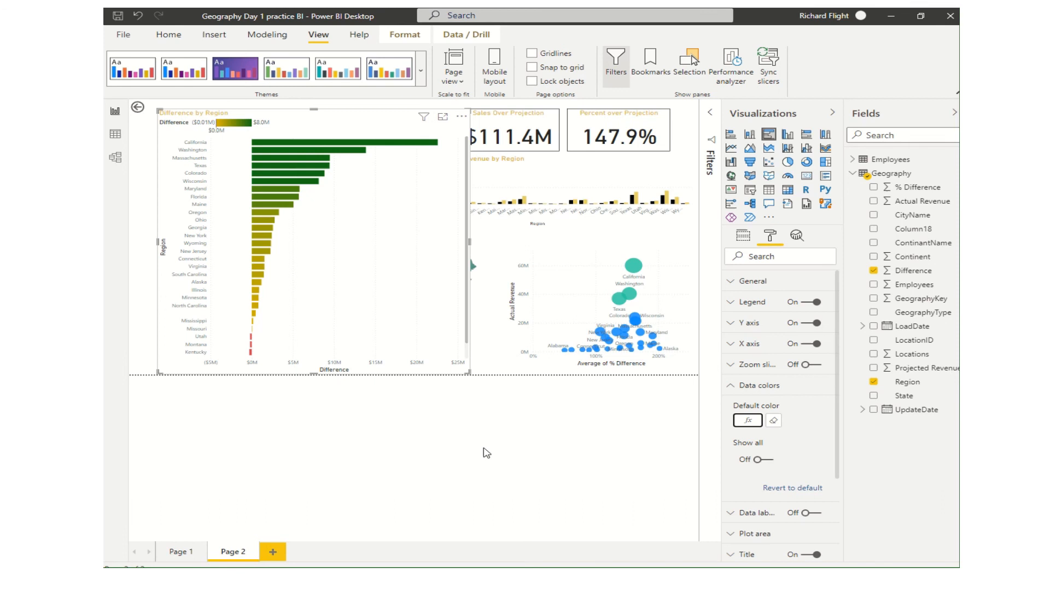
mouse_move(497, 453)
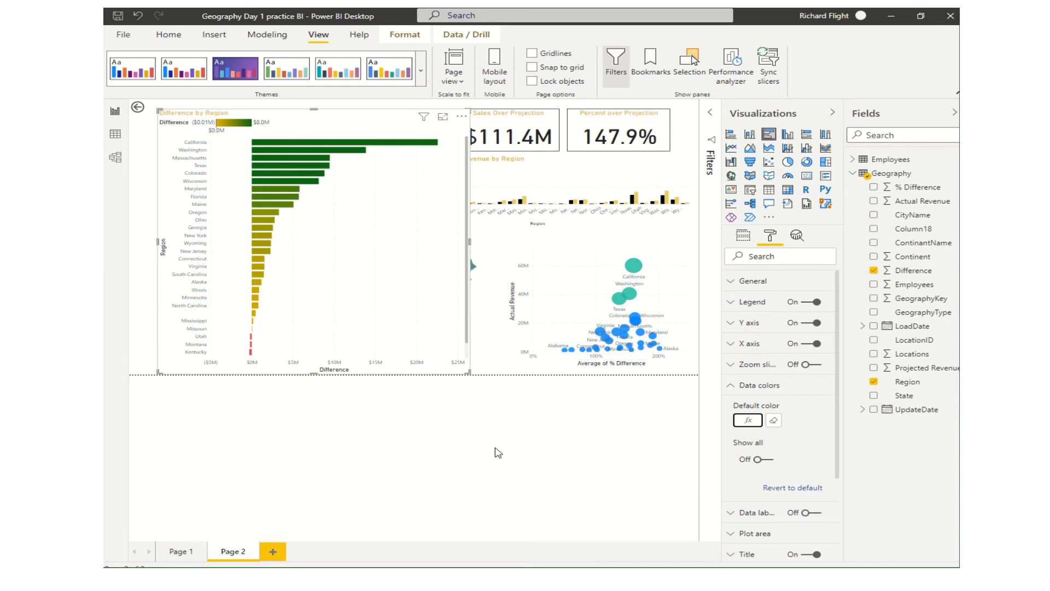
mouse_move(569, 159)
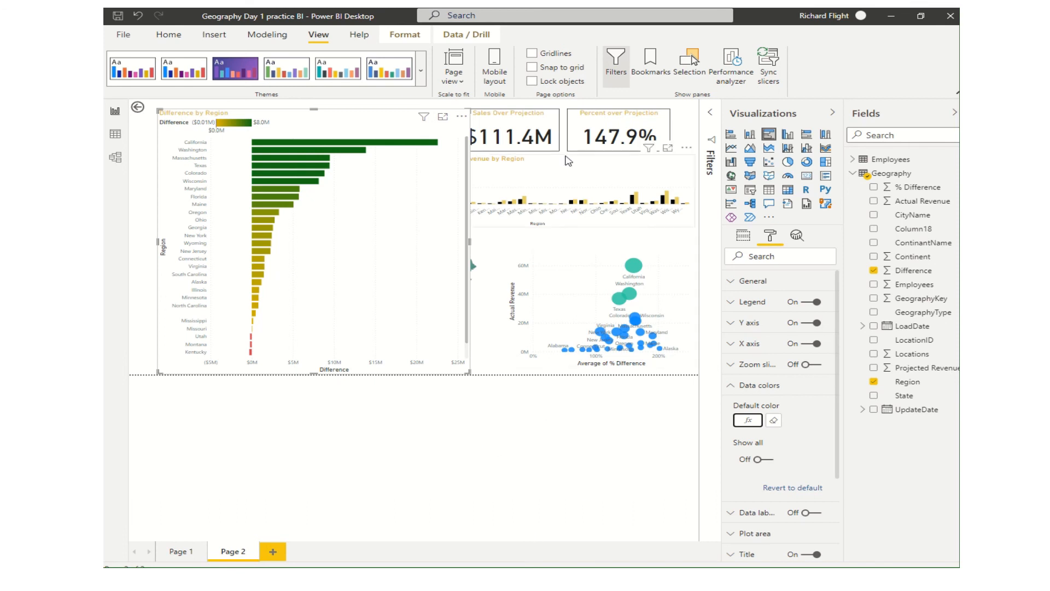